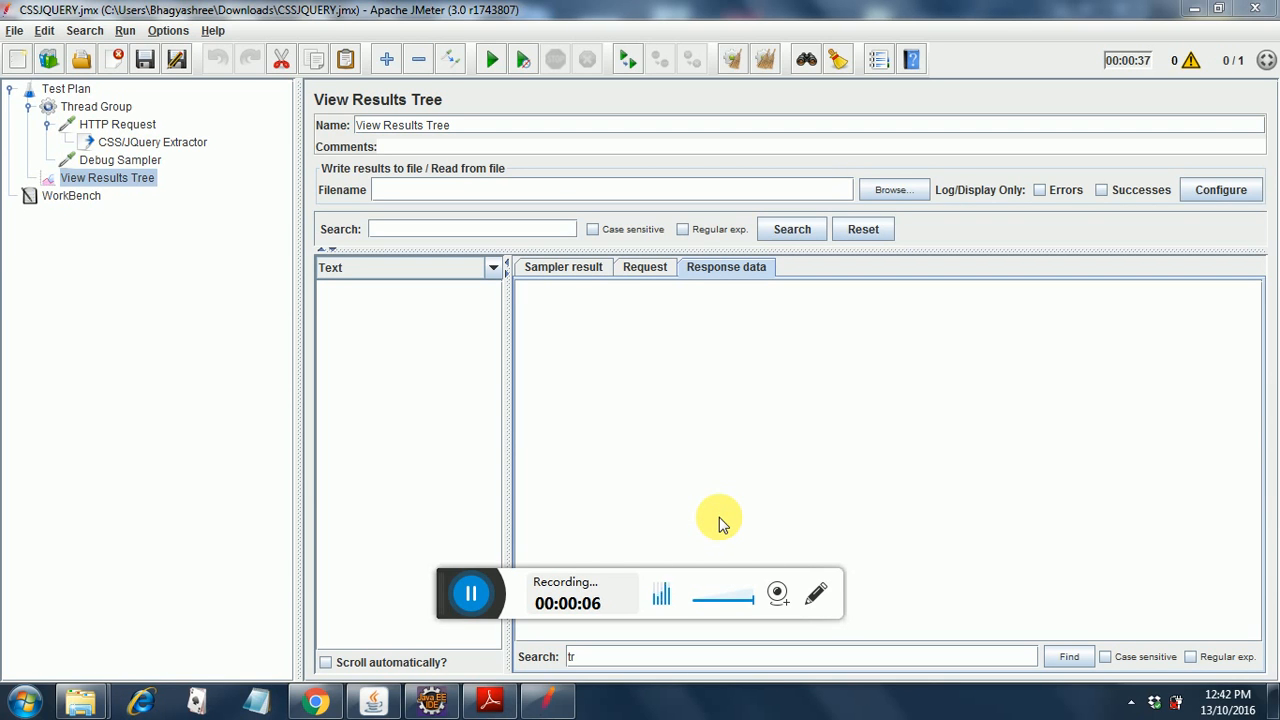
{"action": "mouse_move", "coordinate": [688, 516]}
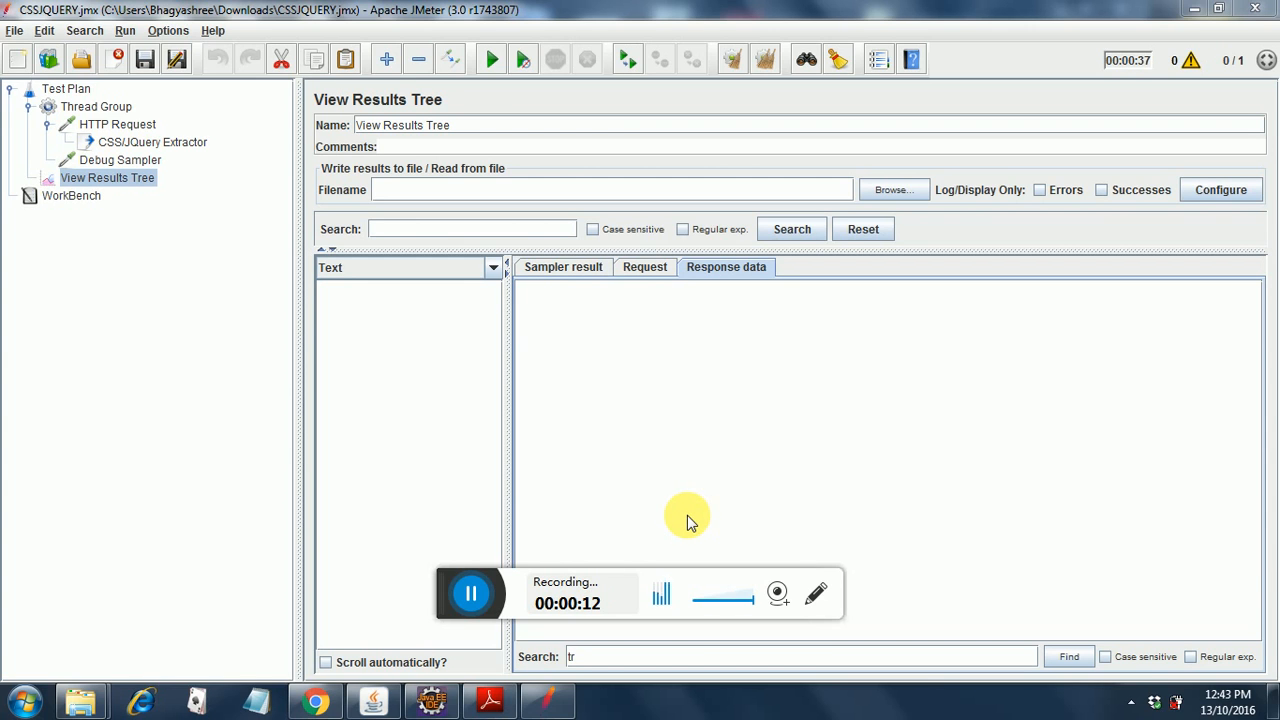
{"action": "mouse_move", "coordinate": [524, 396]}
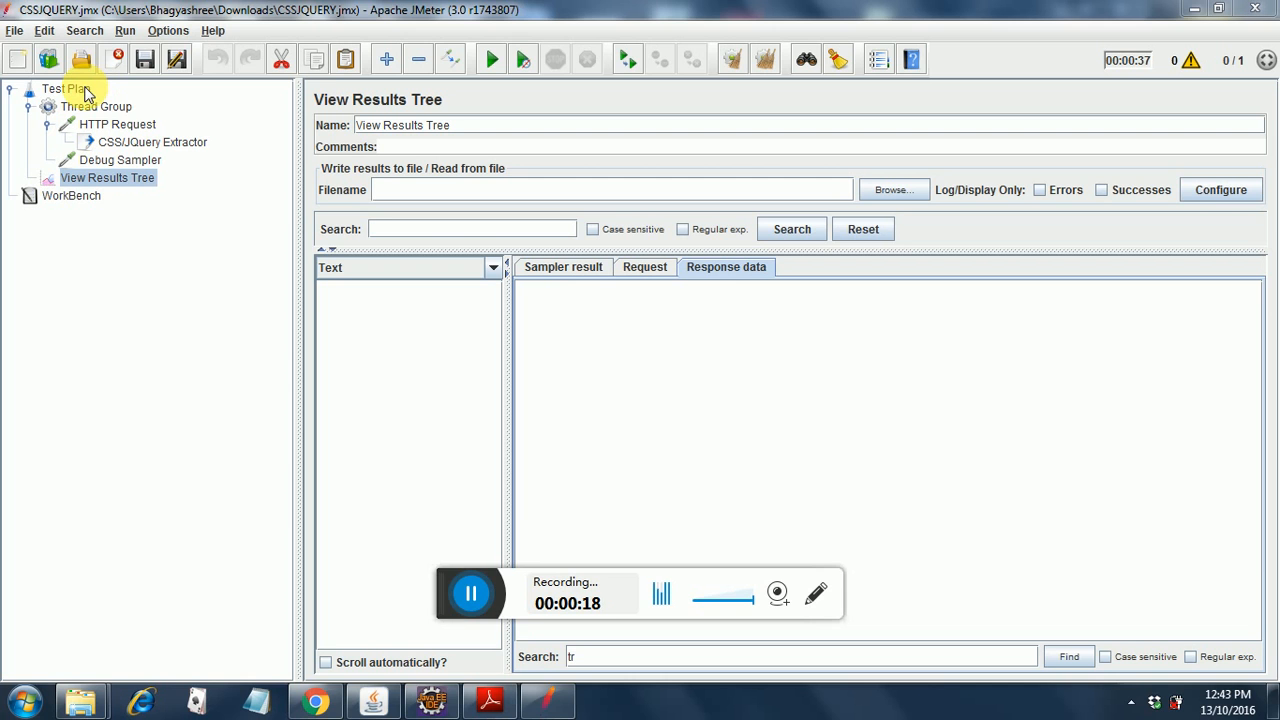
Review Test Plan, Thread Group and HTTP Request, ending on the CSS/JQuery Extractor with reference name post
{"action": "left_click", "coordinate": [56, 86]}
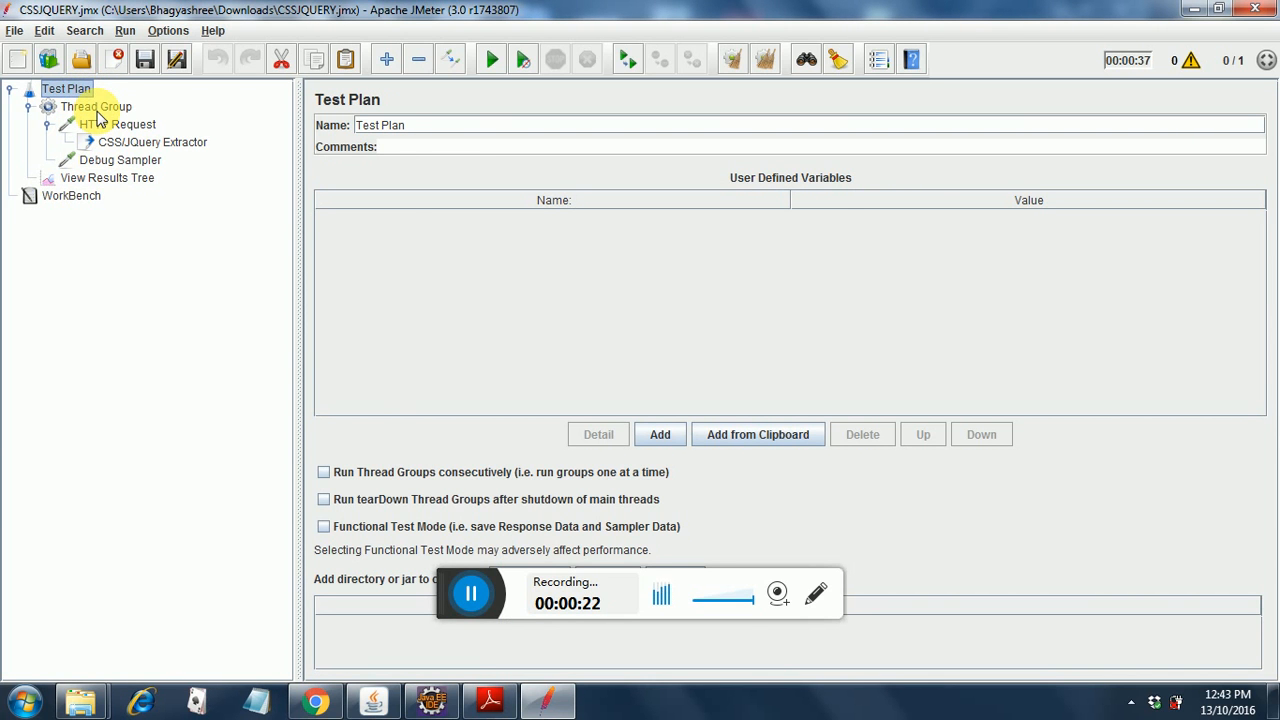
{"action": "left_click", "coordinate": [90, 104]}
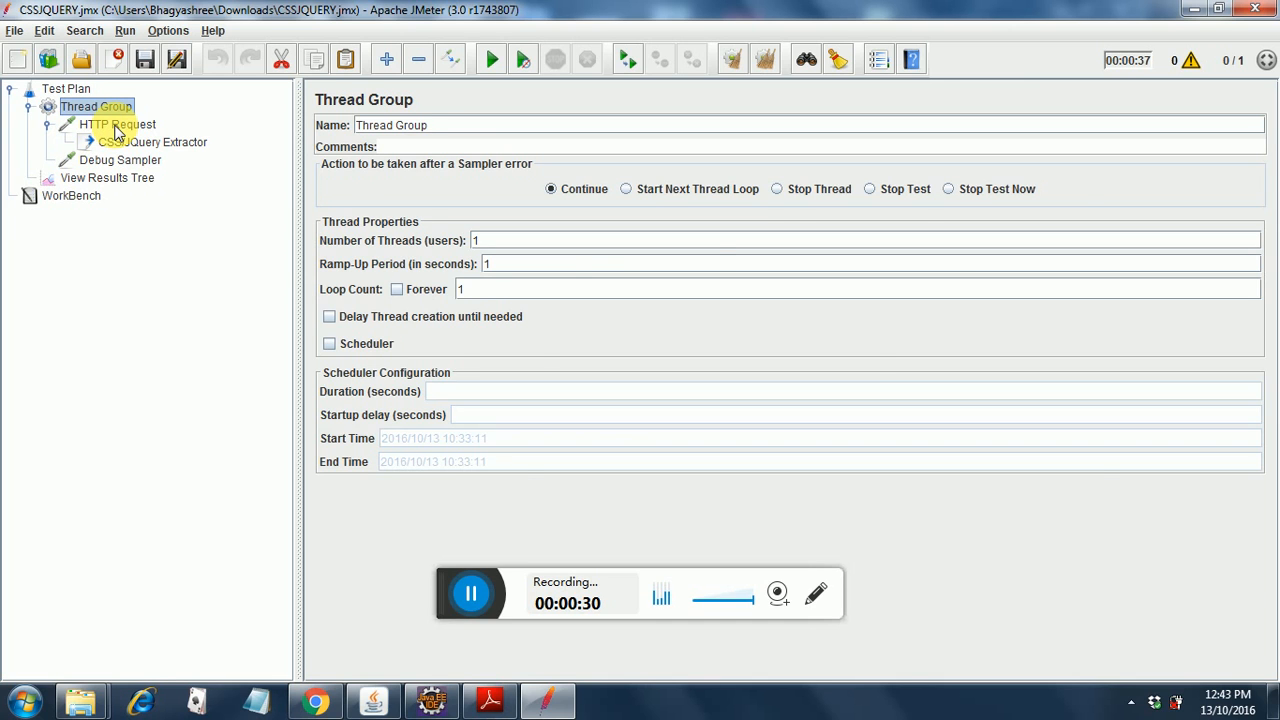
{"action": "left_click", "coordinate": [112, 124]}
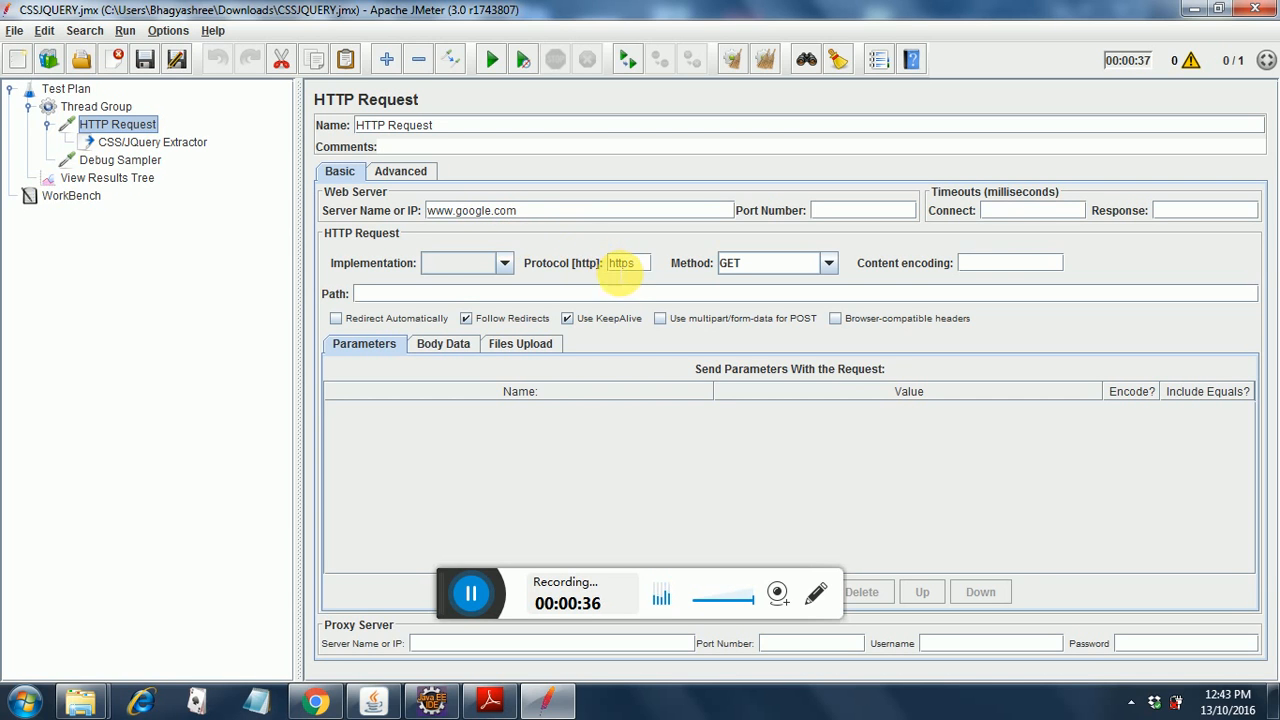
{"action": "mouse_move", "coordinate": [186, 150]}
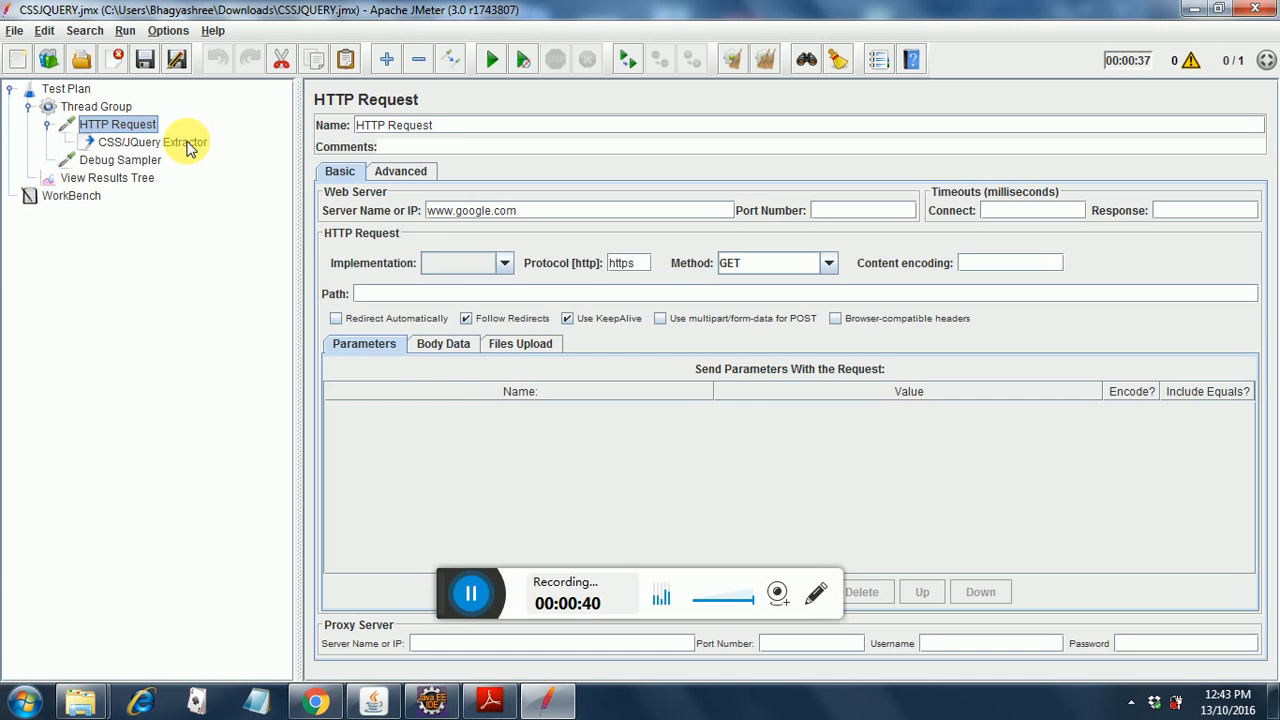
{"action": "left_click", "coordinate": [184, 142]}
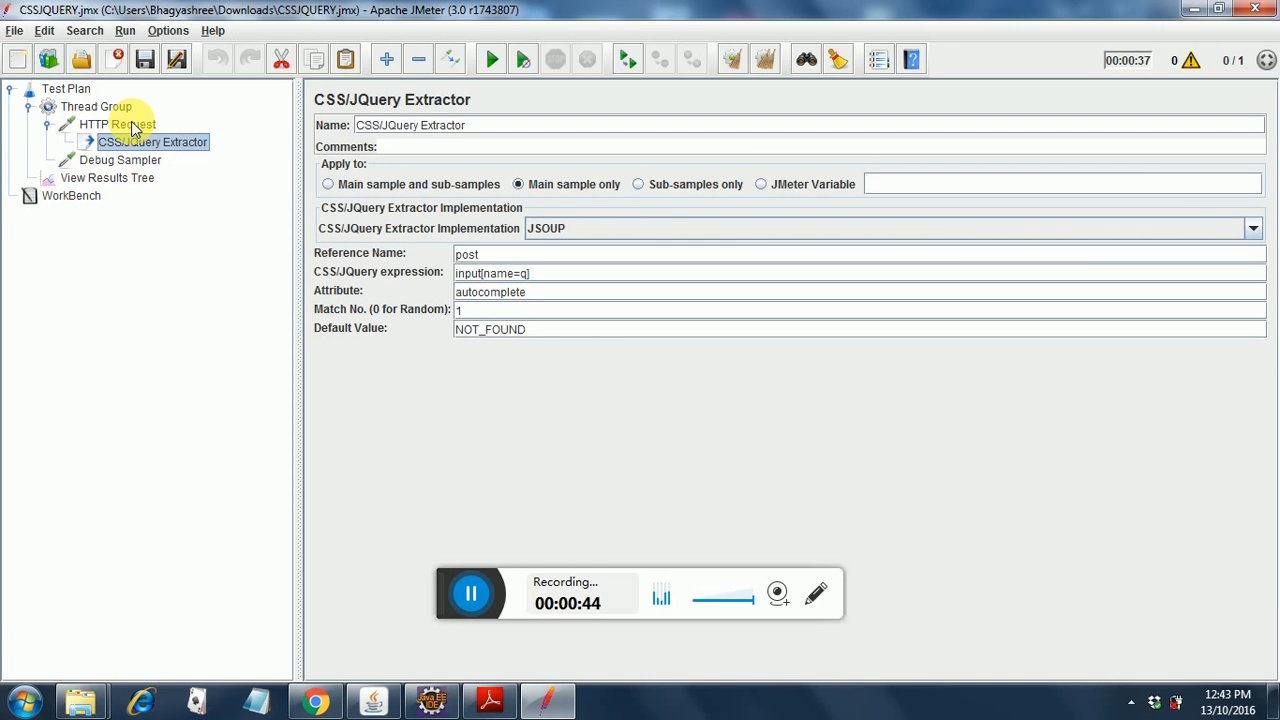
Browse the HTTP Request's Add menu through Config Element, Pre and Post Processors without adding anything
{"action": "right_click", "coordinate": [108, 124]}
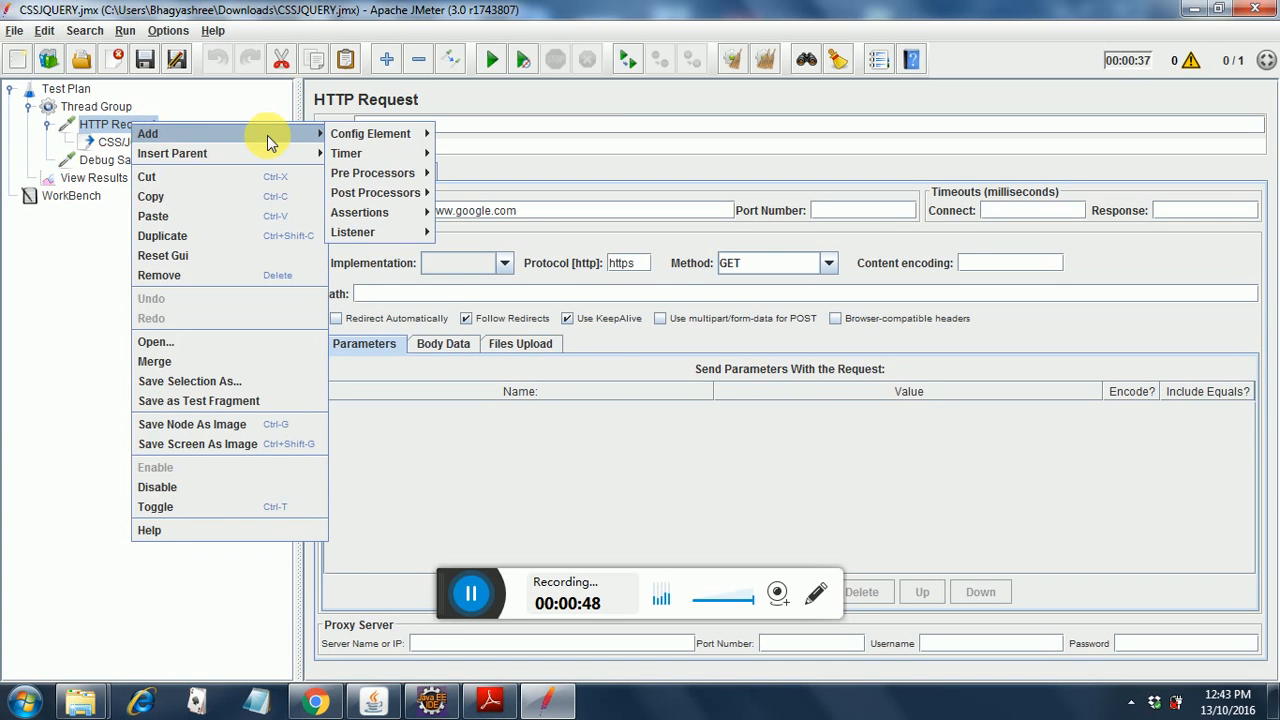
{"action": "left_click", "coordinate": [372, 132]}
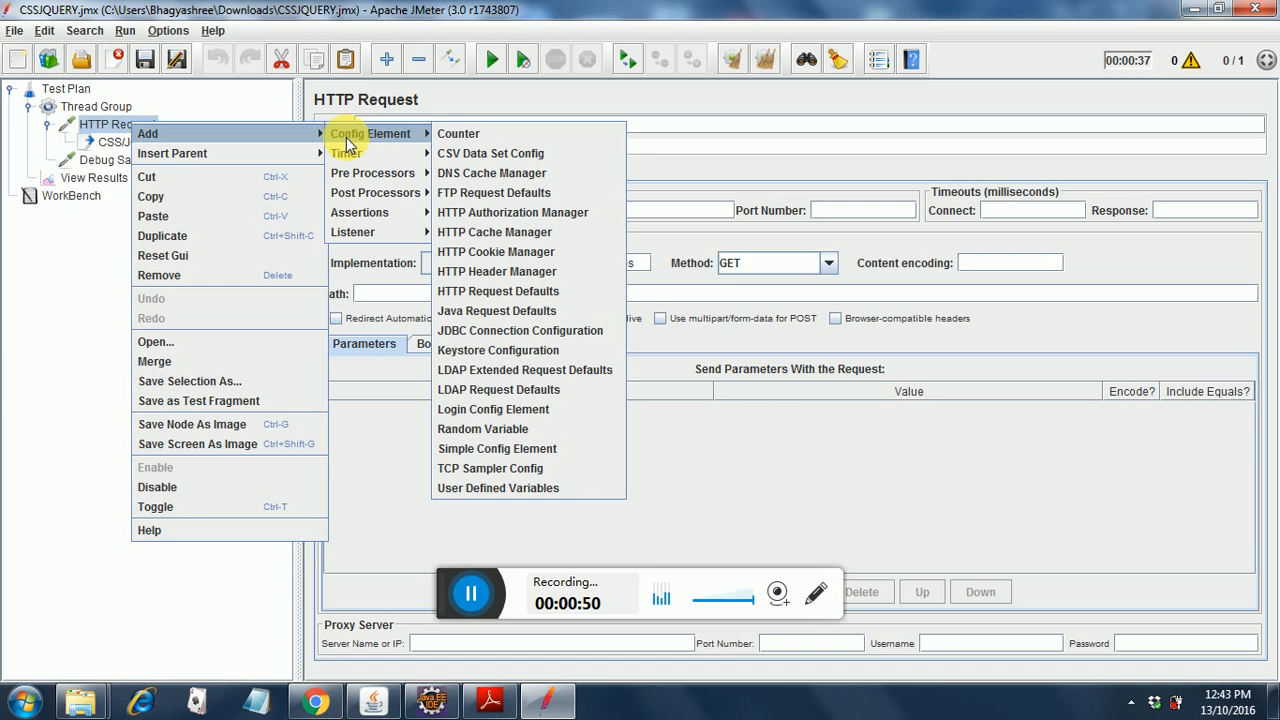
{"action": "mouse_move", "coordinate": [364, 138]}
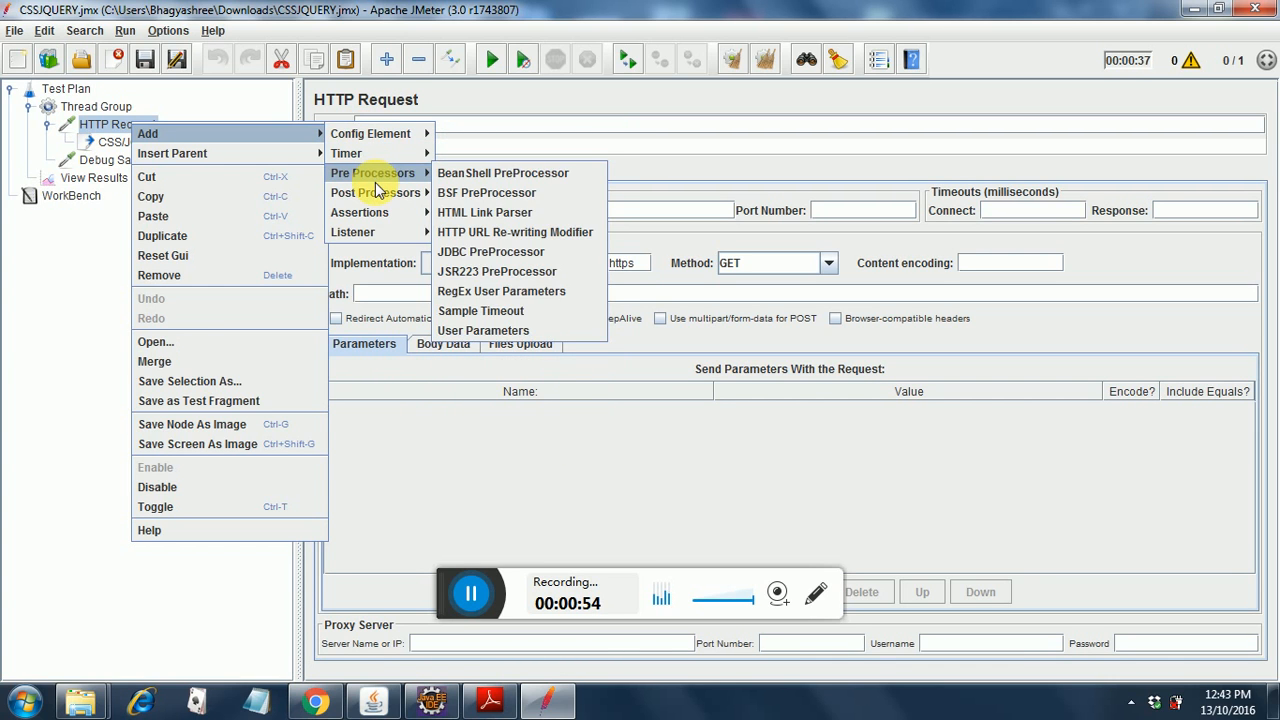
{"action": "mouse_move", "coordinate": [430, 212]}
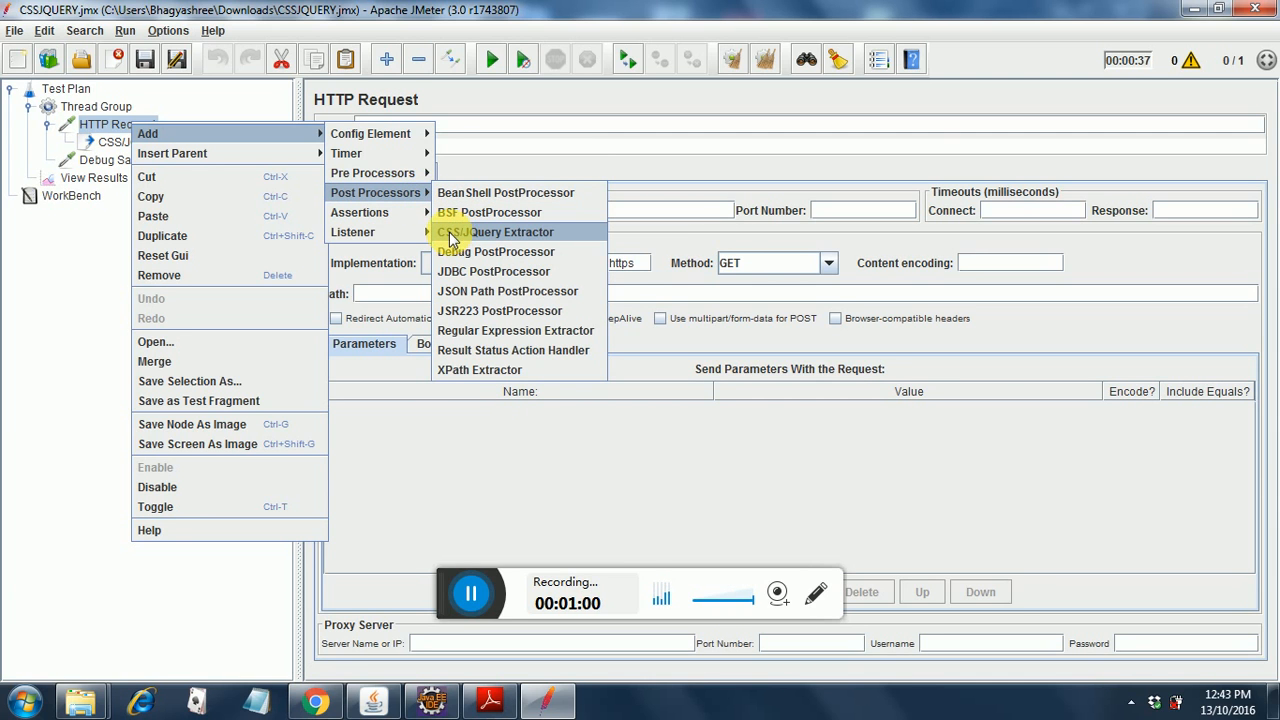
{"action": "mouse_move", "coordinate": [376, 414]}
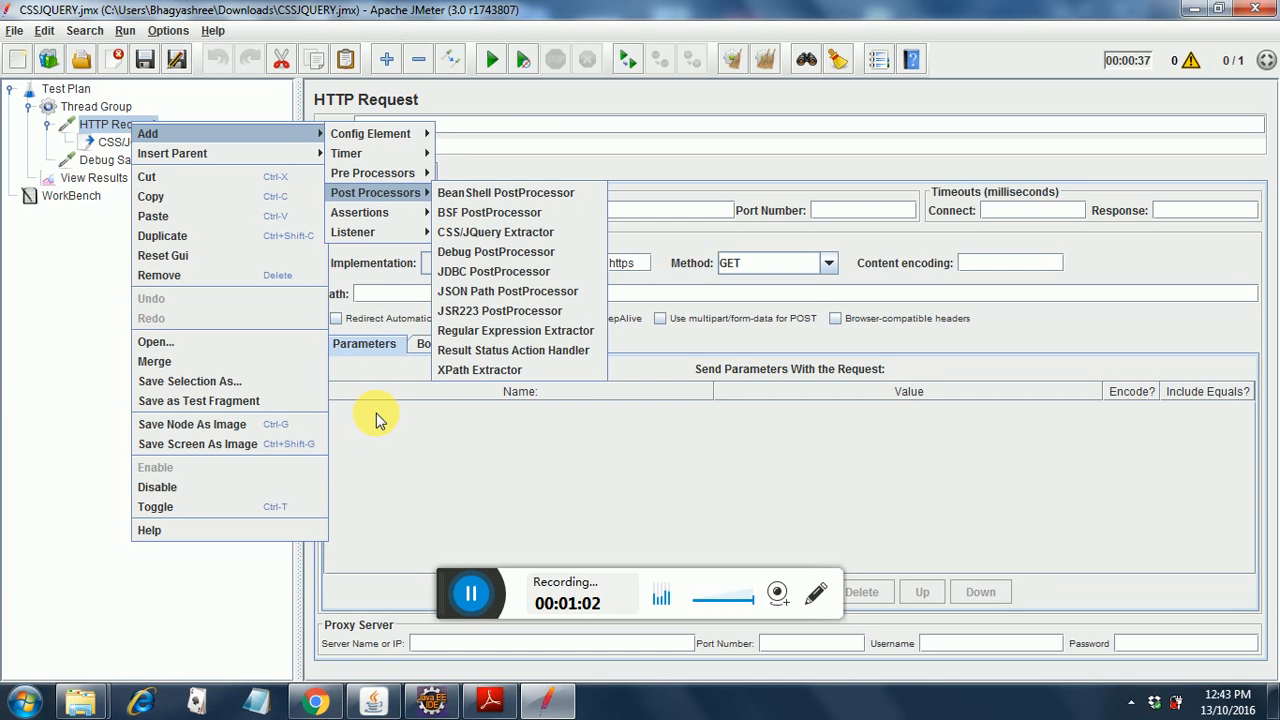
{"action": "left_click", "coordinate": [492, 232]}
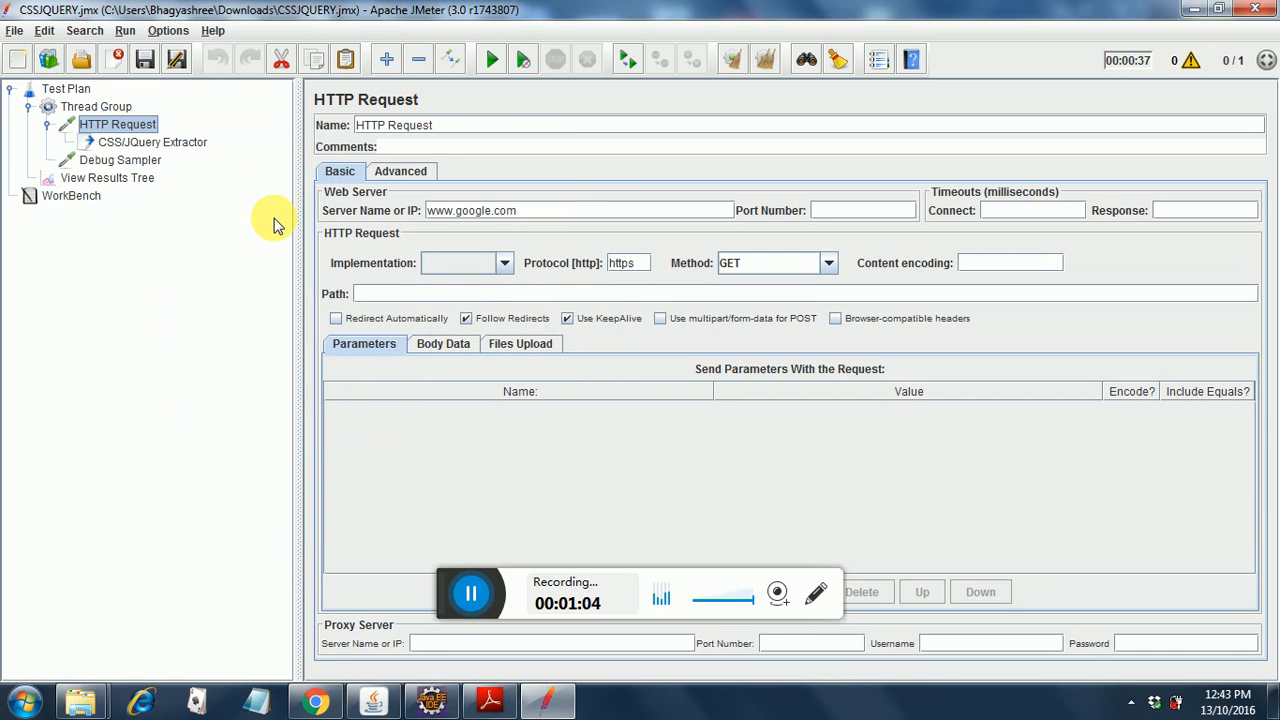
{"action": "mouse_move", "coordinate": [156, 148]}
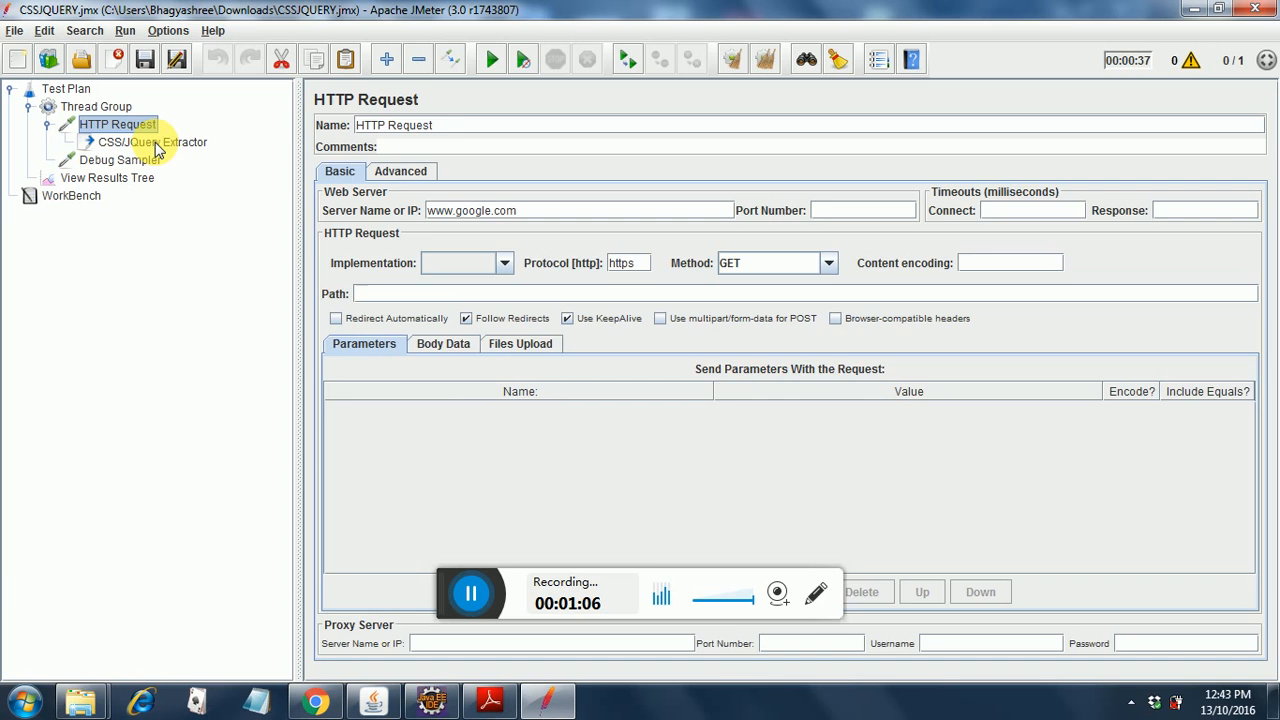
Review the CSS/JQuery Extractor: reference post, expression input[name=q], attribute autocomplete, default NOT_FOUND
{"action": "left_click", "coordinate": [148, 140]}
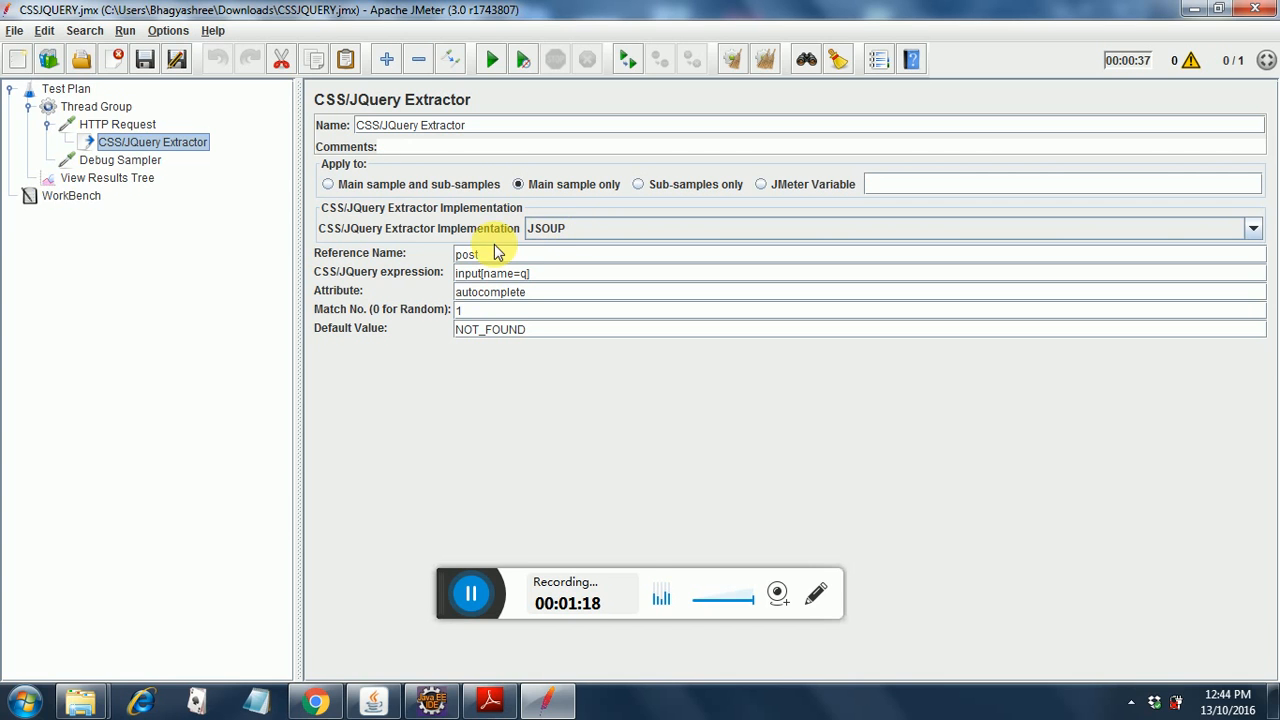
{"action": "mouse_move", "coordinate": [448, 244]}
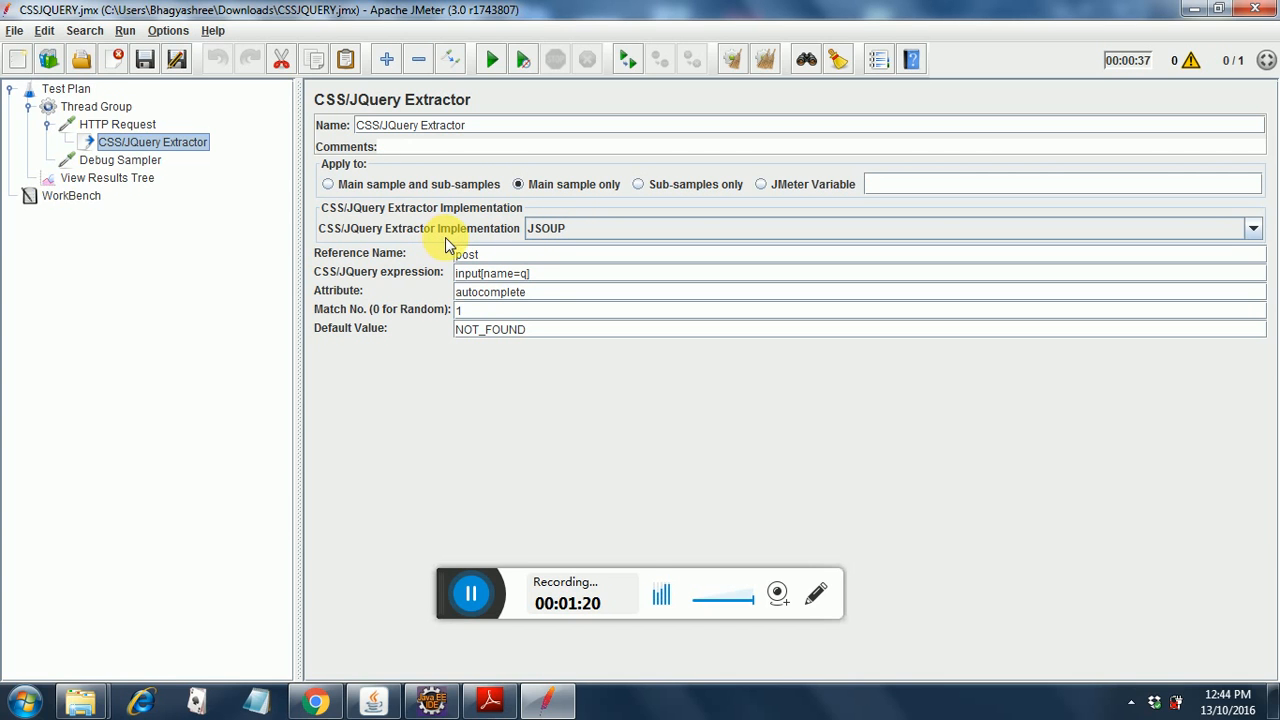
{"action": "mouse_move", "coordinate": [512, 248]}
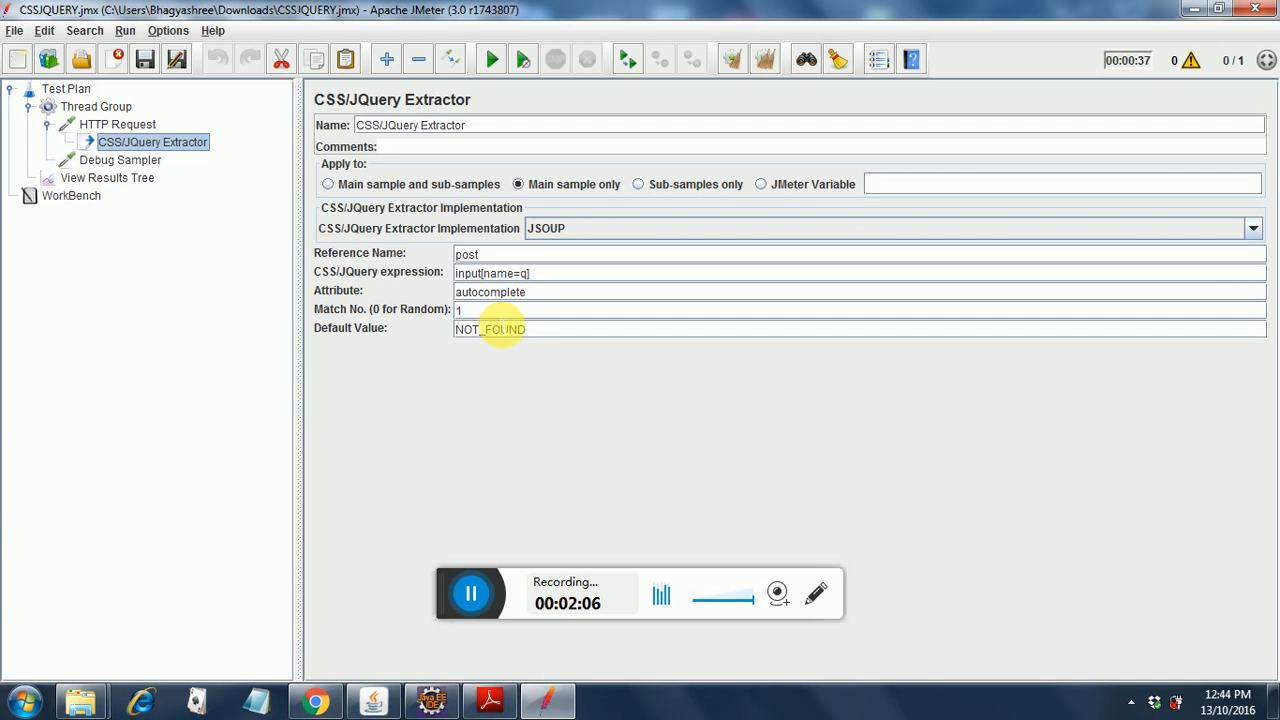
{"action": "mouse_move", "coordinate": [512, 344]}
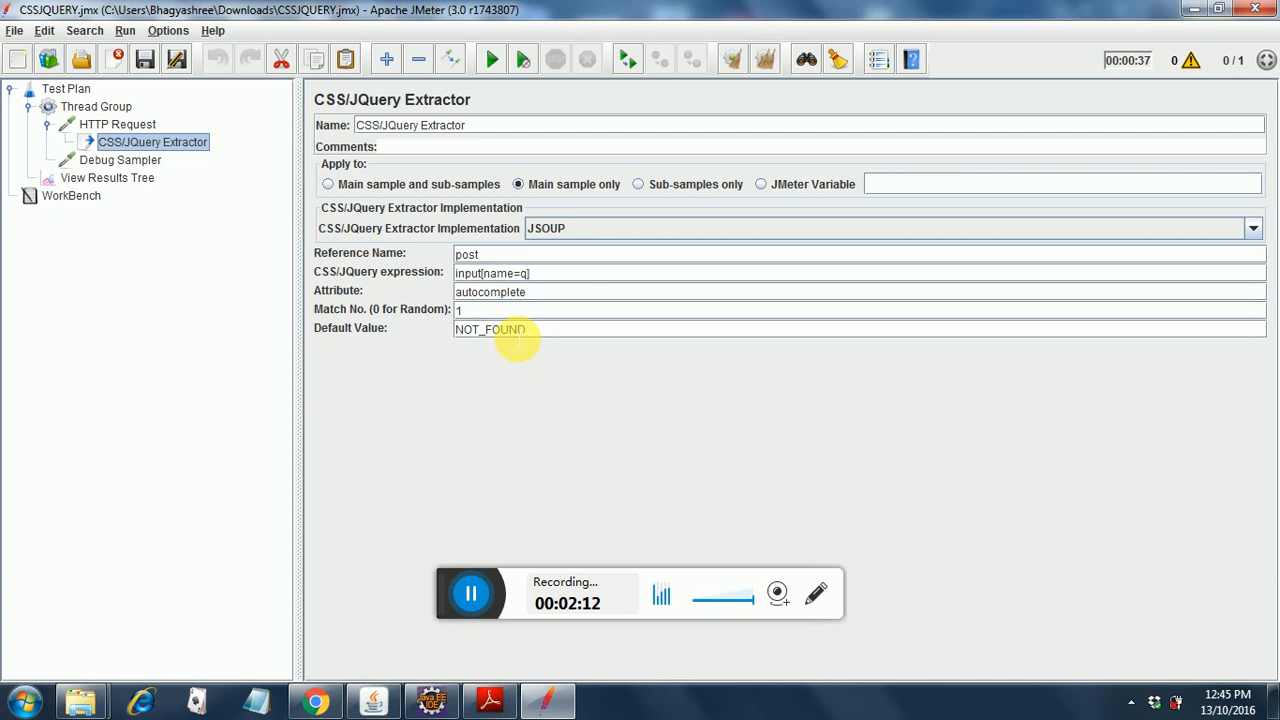
{"action": "mouse_move", "coordinate": [204, 198]}
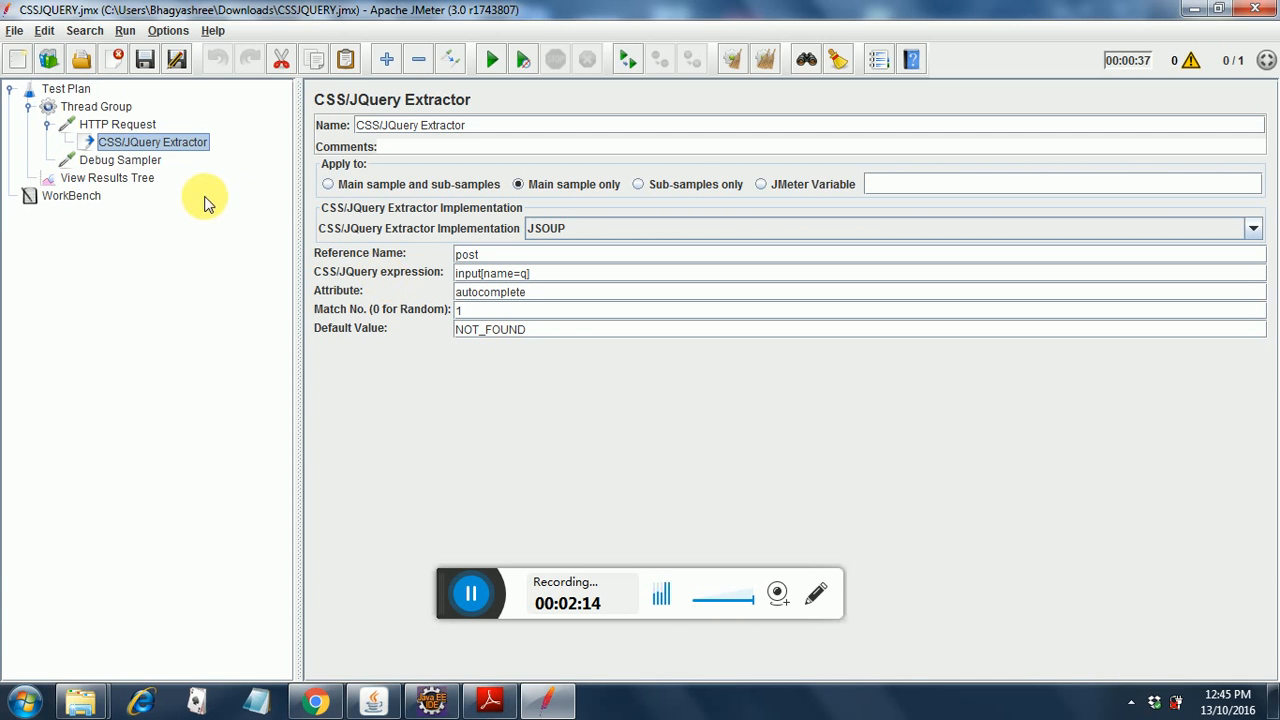
{"action": "mouse_move", "coordinate": [120, 160]}
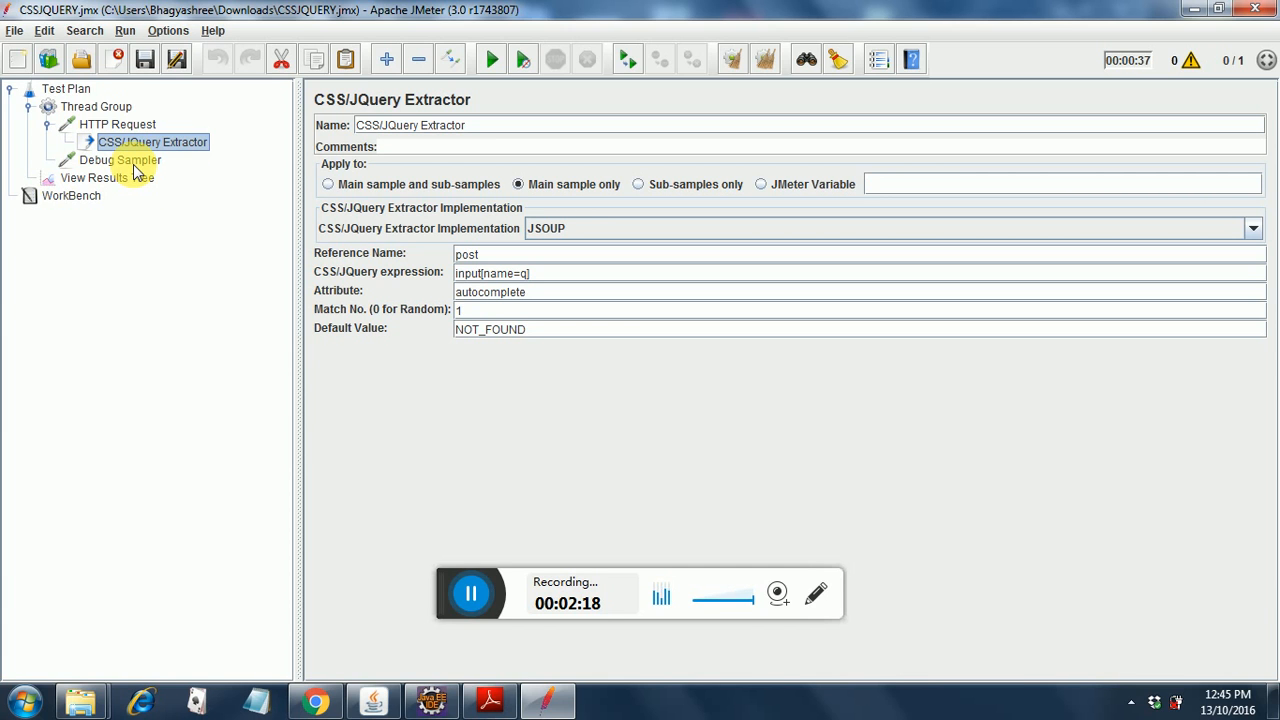
Review the Debug Sampler settings, then show the empty View Results Tree listener
{"action": "left_click", "coordinate": [120, 160]}
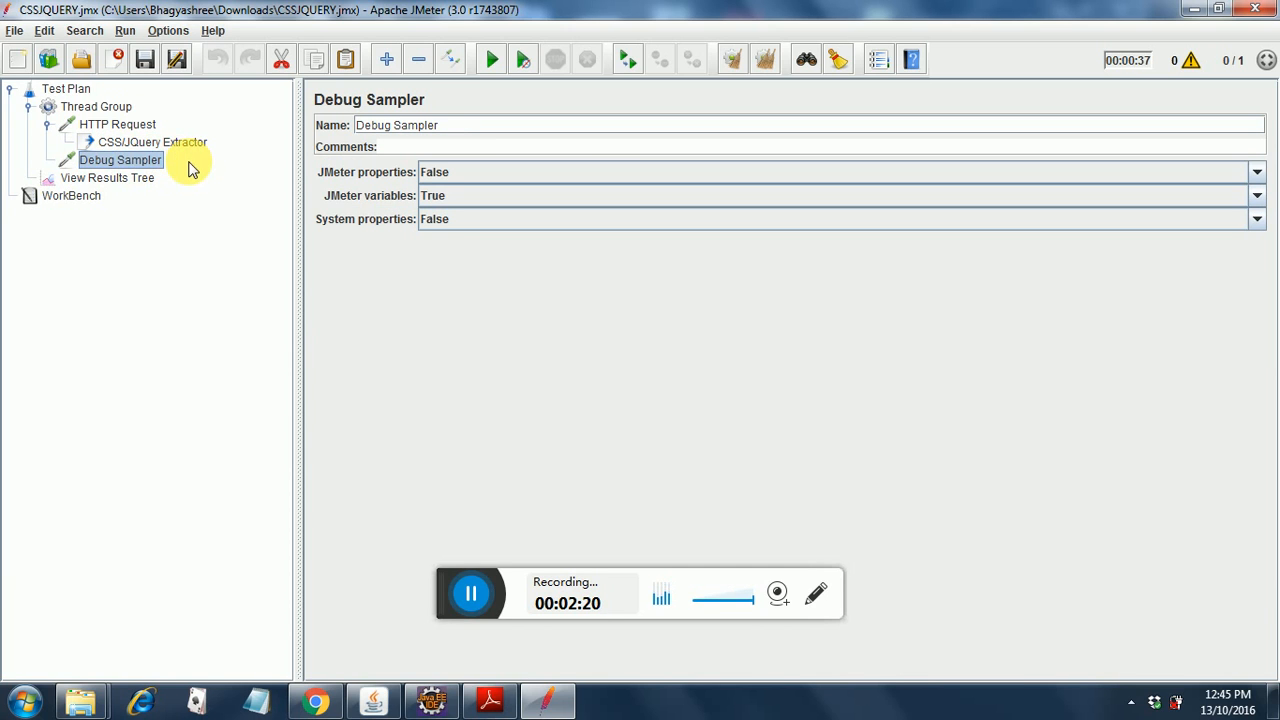
{"action": "mouse_move", "coordinate": [408, 202]}
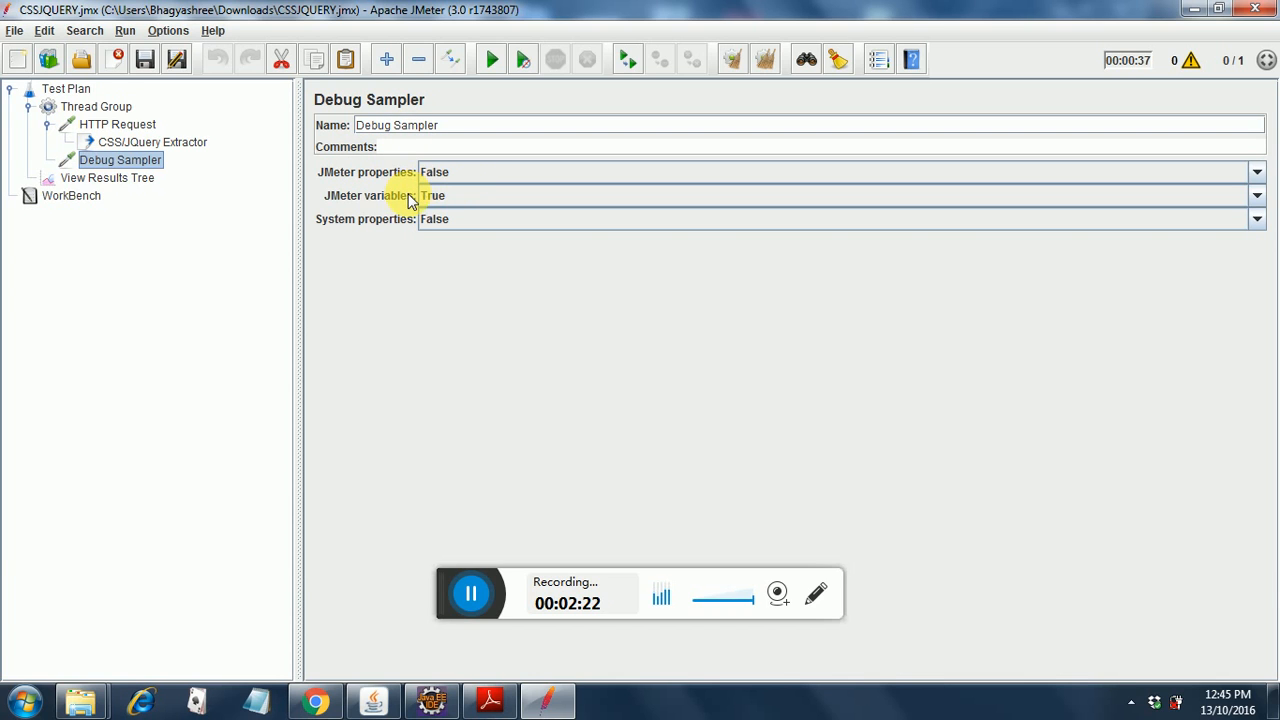
{"action": "mouse_move", "coordinate": [378, 218]}
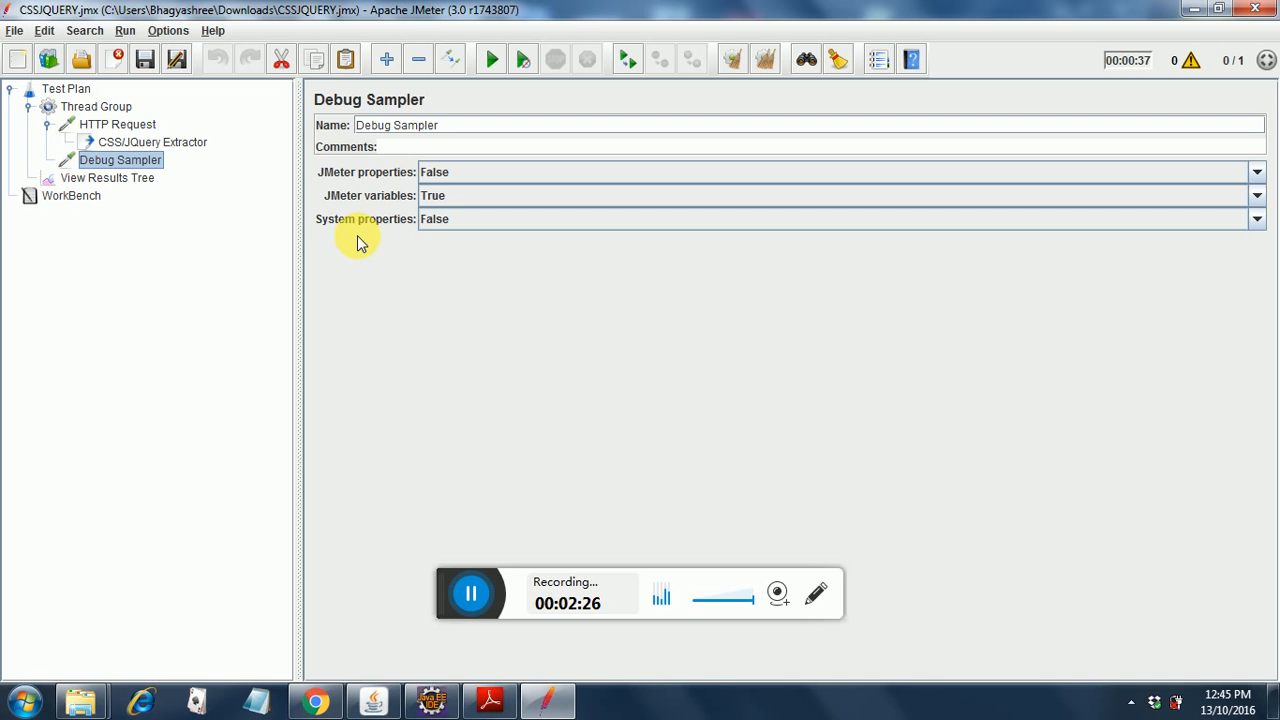
{"action": "mouse_move", "coordinate": [368, 238]}
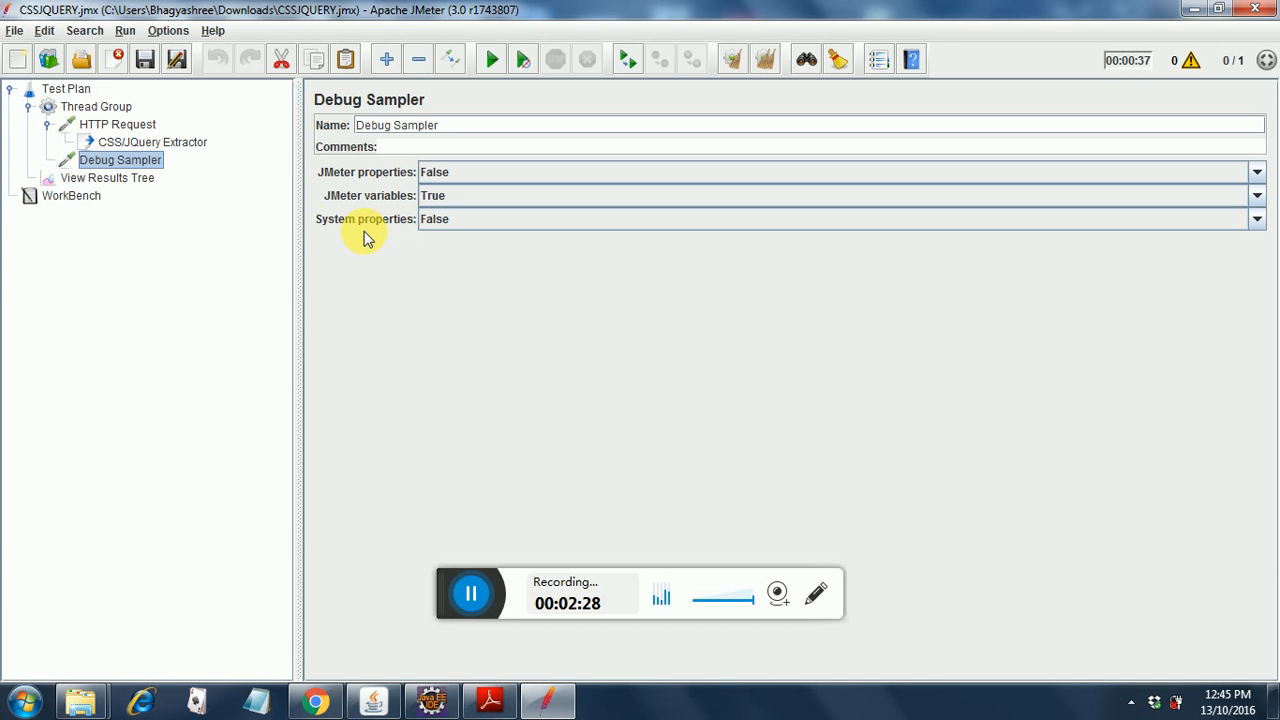
{"action": "mouse_move", "coordinate": [122, 184]}
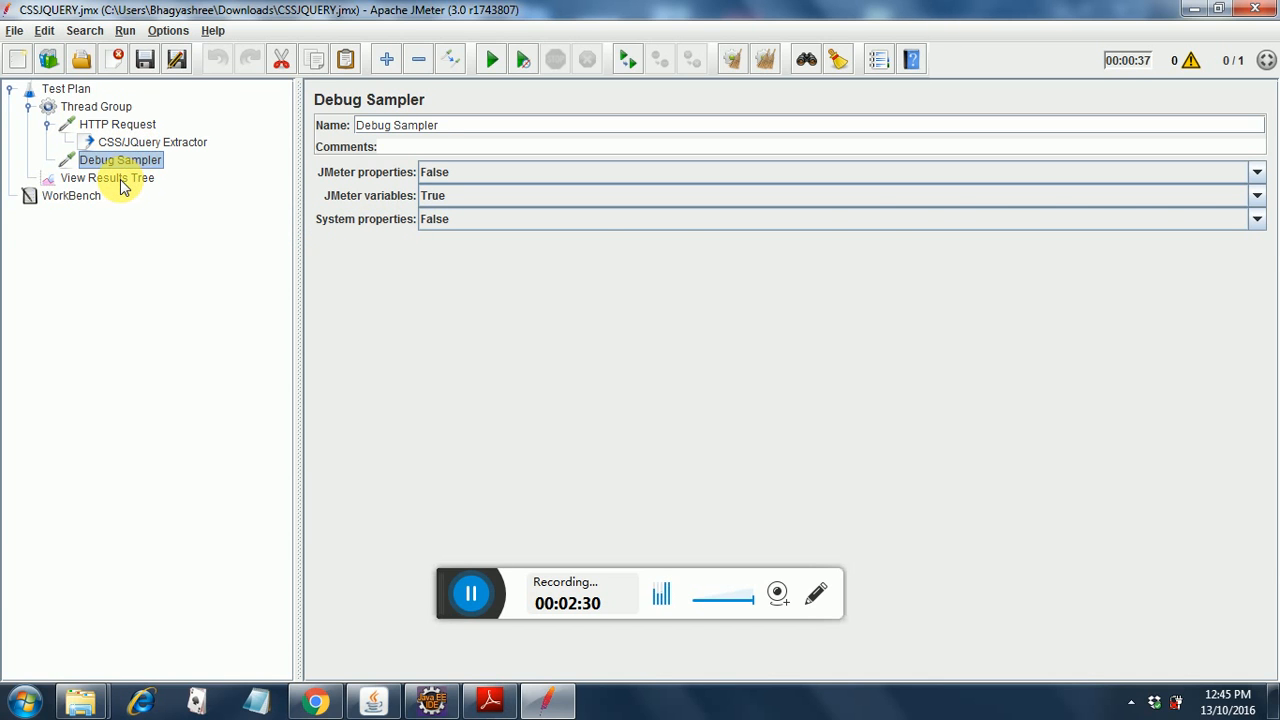
{"action": "left_click", "coordinate": [104, 176]}
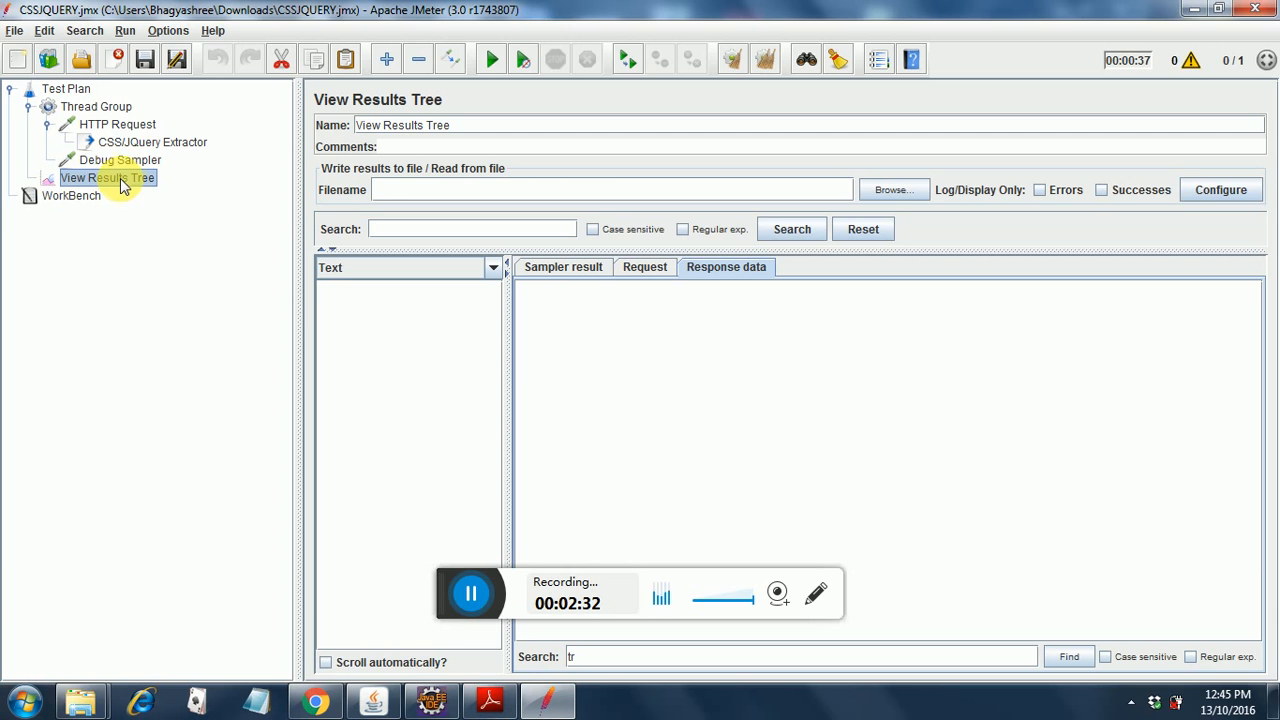
{"action": "mouse_move", "coordinate": [150, 142]}
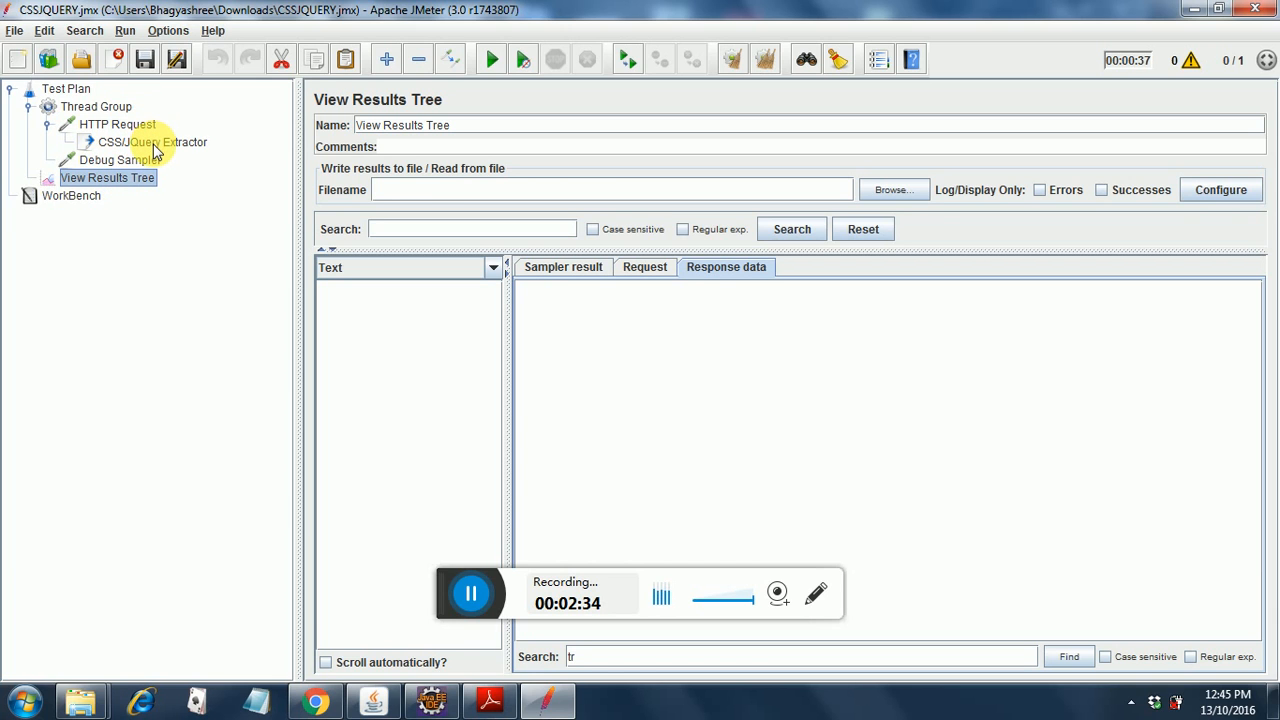
{"action": "left_click", "coordinate": [100, 176]}
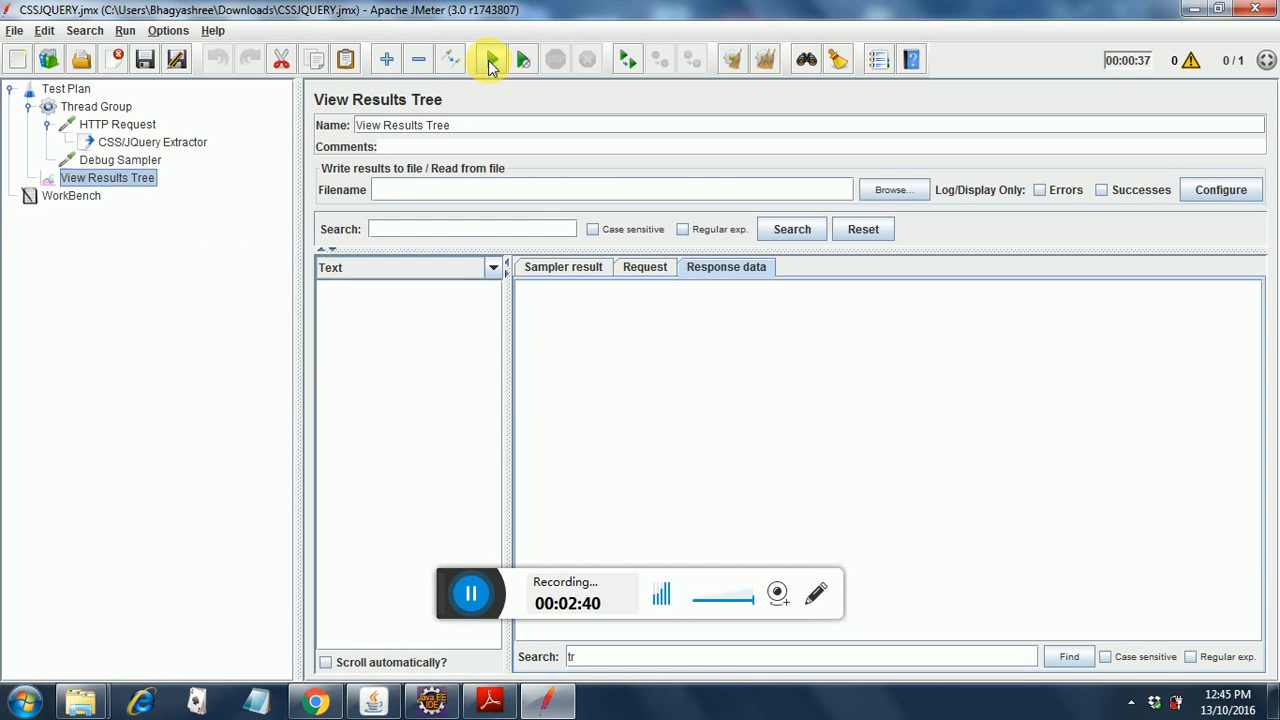
Run the test plan and view the google.com sample and the Debug Sampler output listing post=off
{"action": "left_click", "coordinate": [488, 58]}
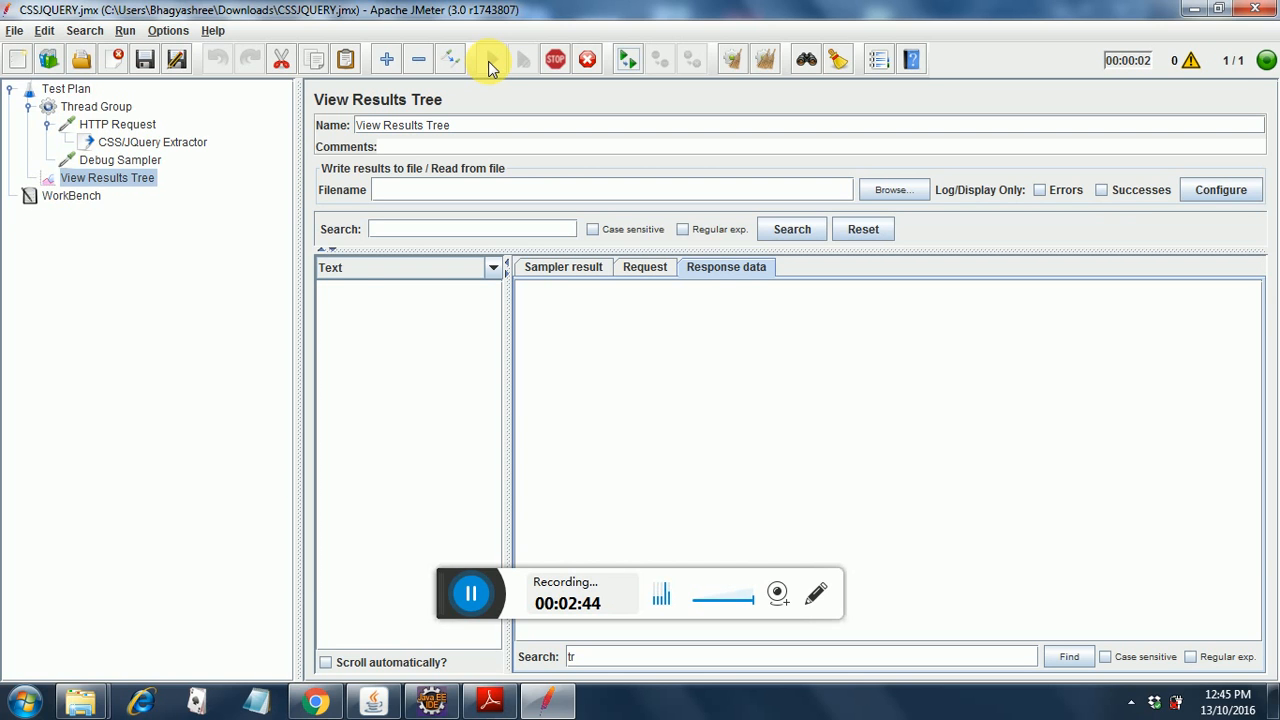
{"action": "left_click", "coordinate": [492, 58]}
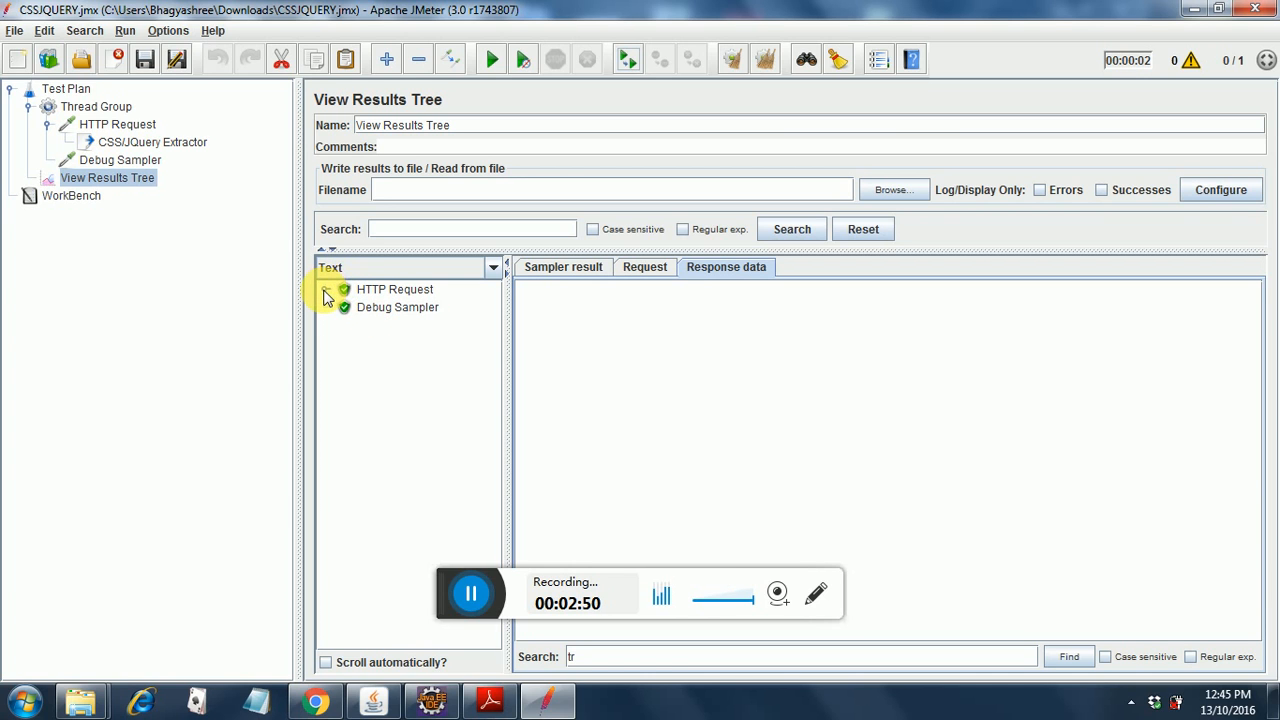
{"action": "left_click", "coordinate": [324, 288]}
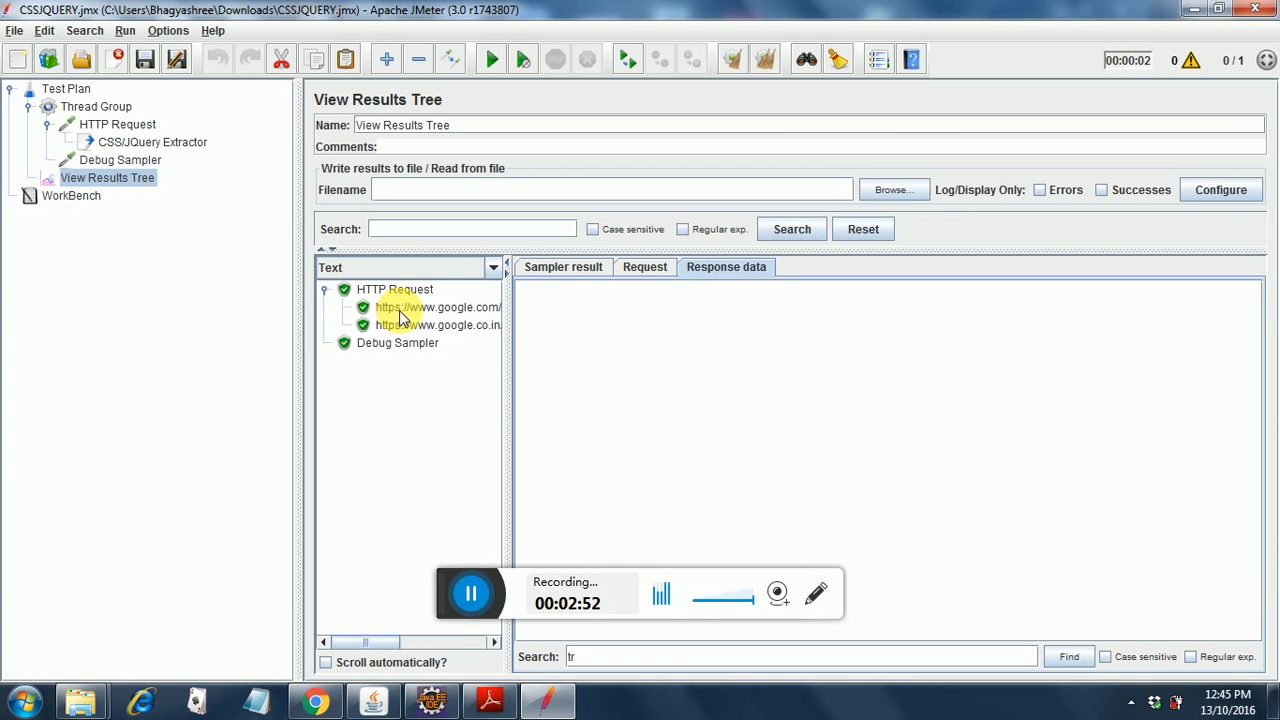
{"action": "left_click", "coordinate": [428, 308]}
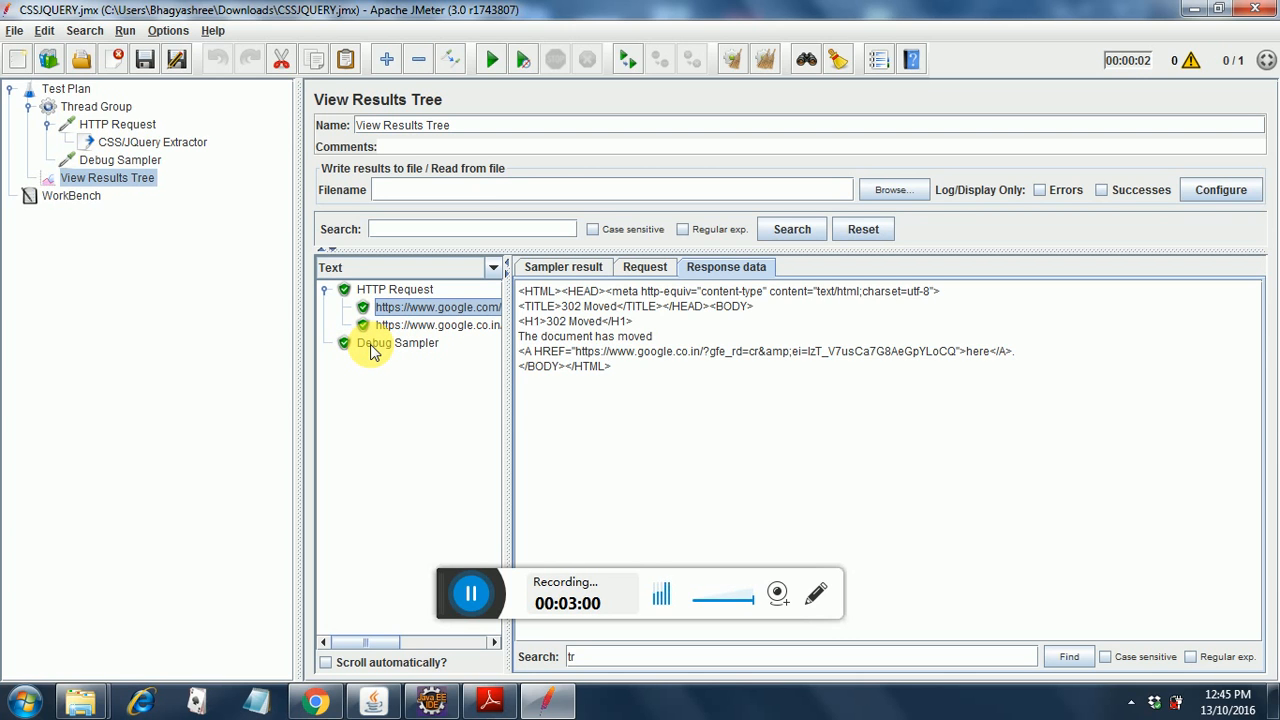
{"action": "left_click", "coordinate": [396, 342]}
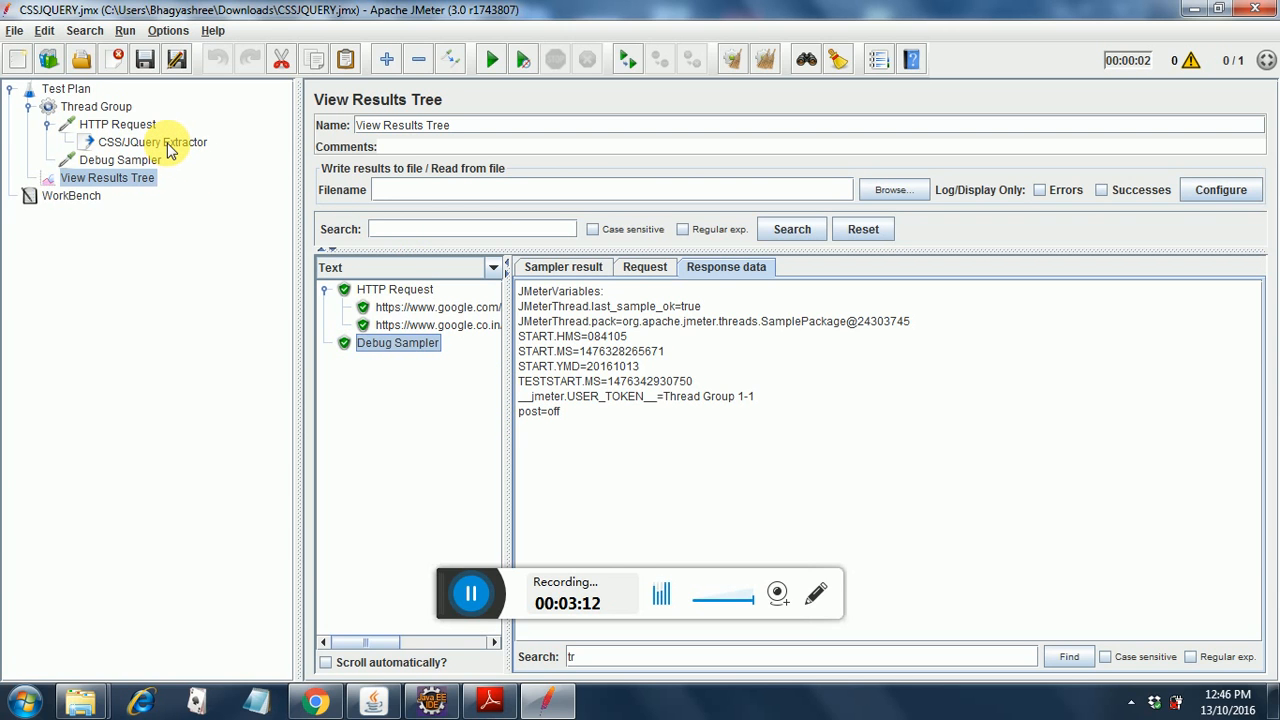
{"action": "left_click", "coordinate": [150, 140]}
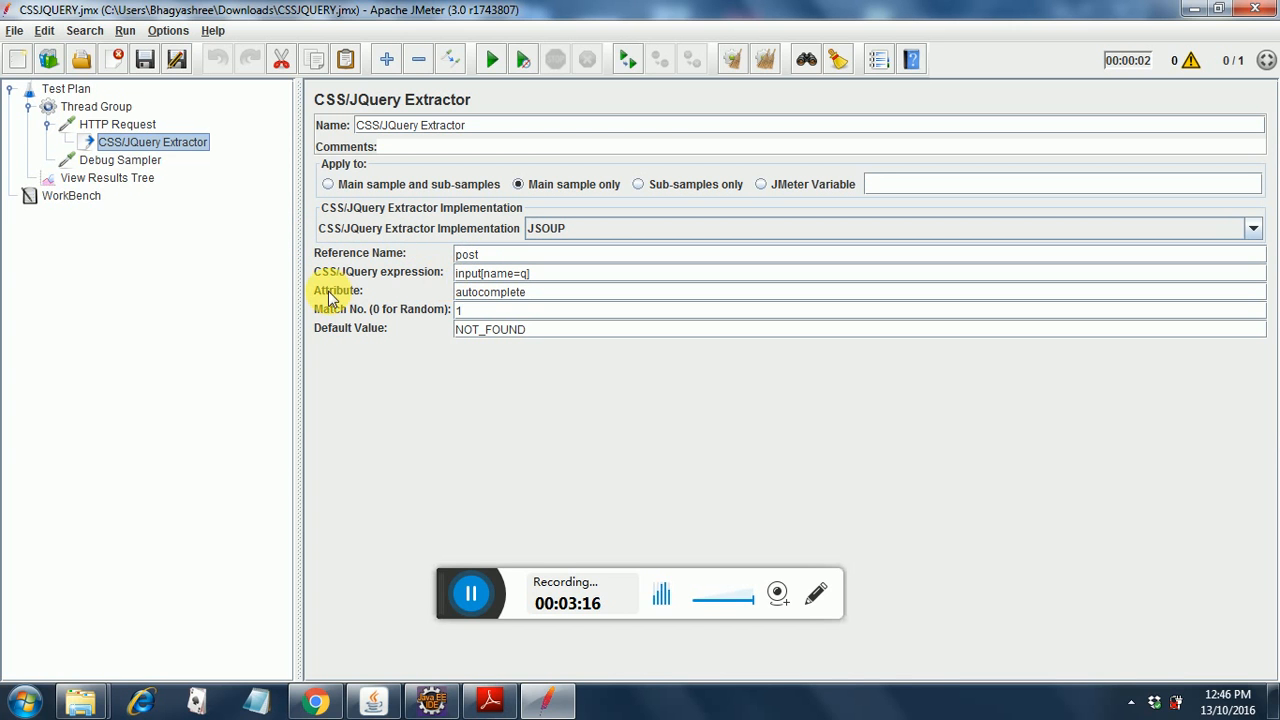
{"action": "left_click", "coordinate": [108, 176]}
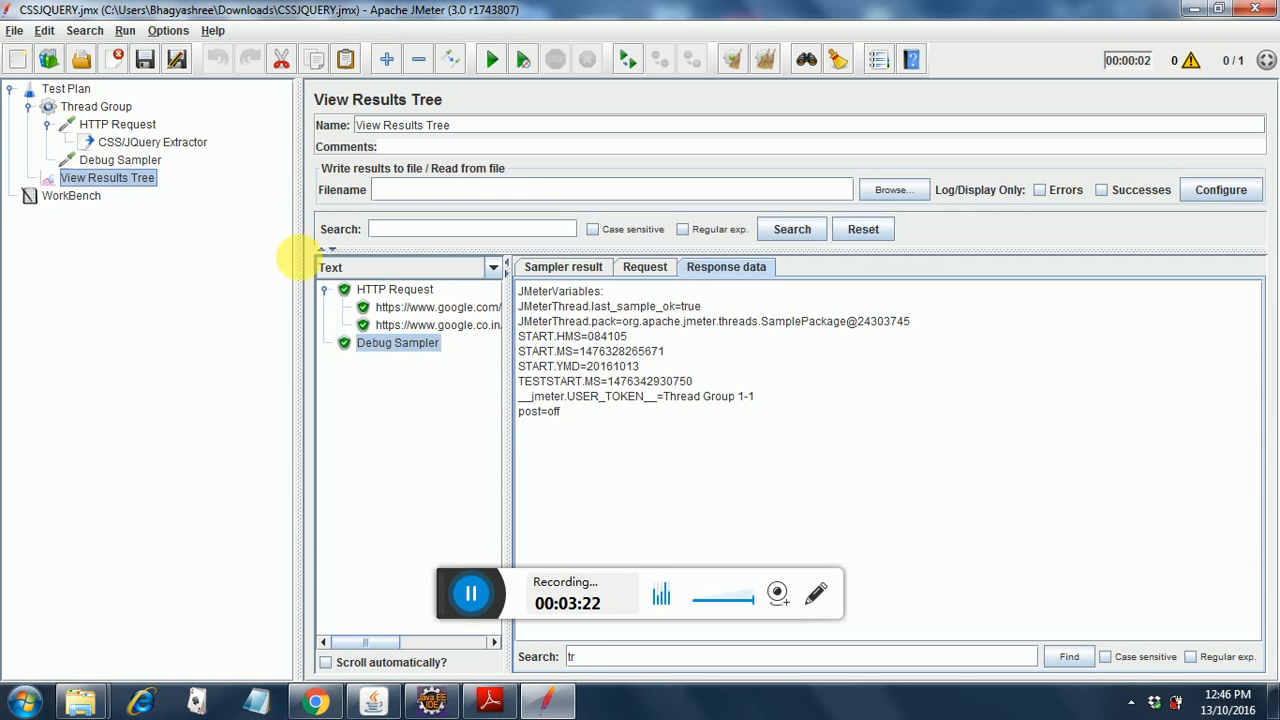
{"action": "left_click", "coordinate": [152, 140]}
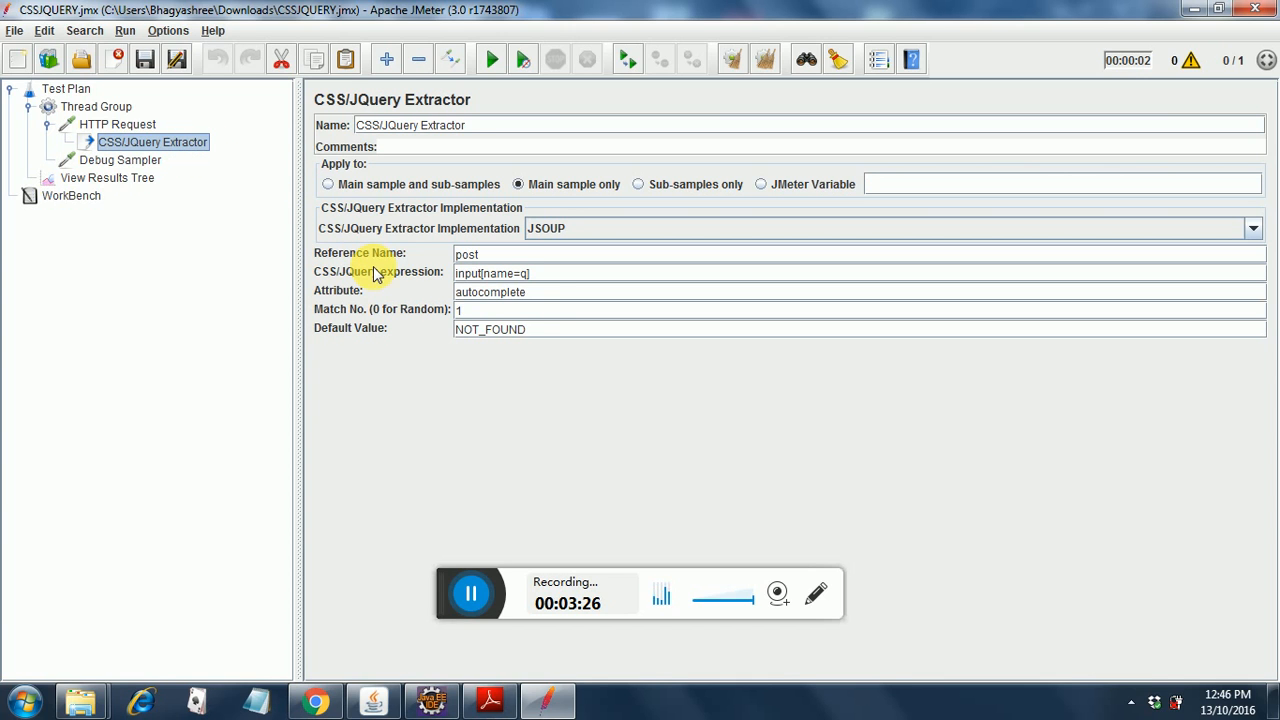
{"action": "mouse_move", "coordinate": [536, 308]}
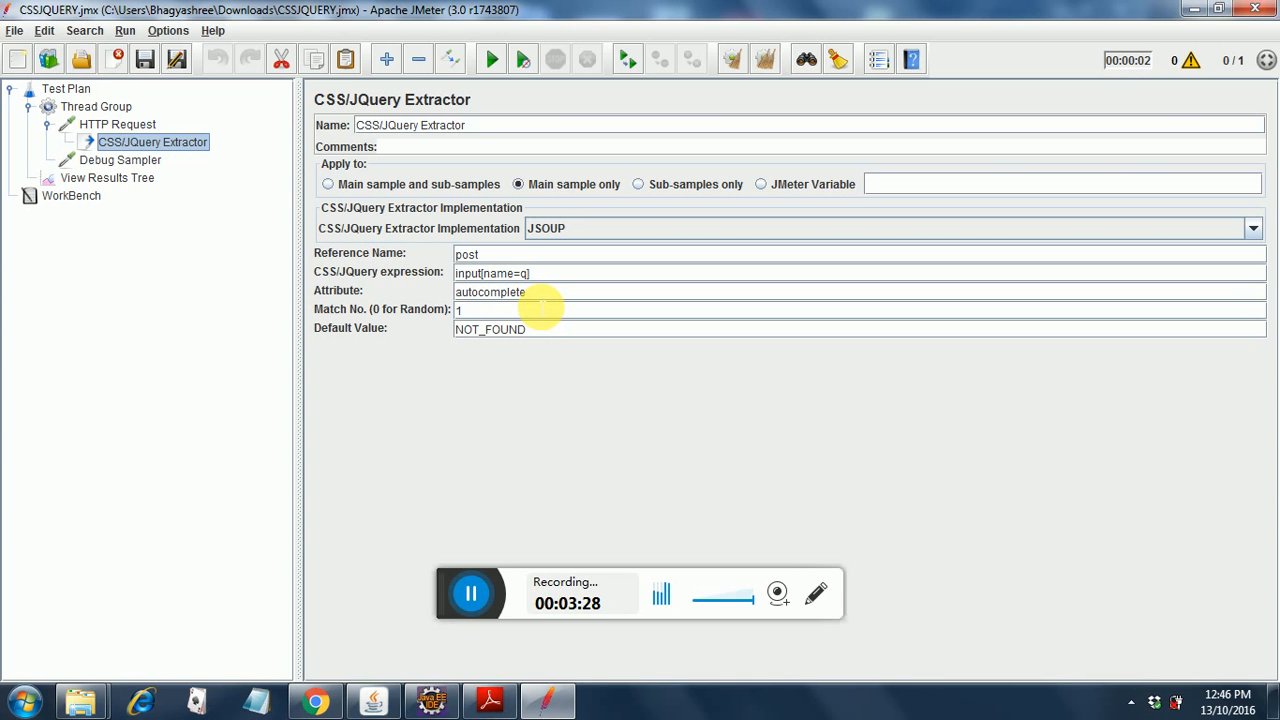
{"action": "mouse_move", "coordinate": [278, 224]}
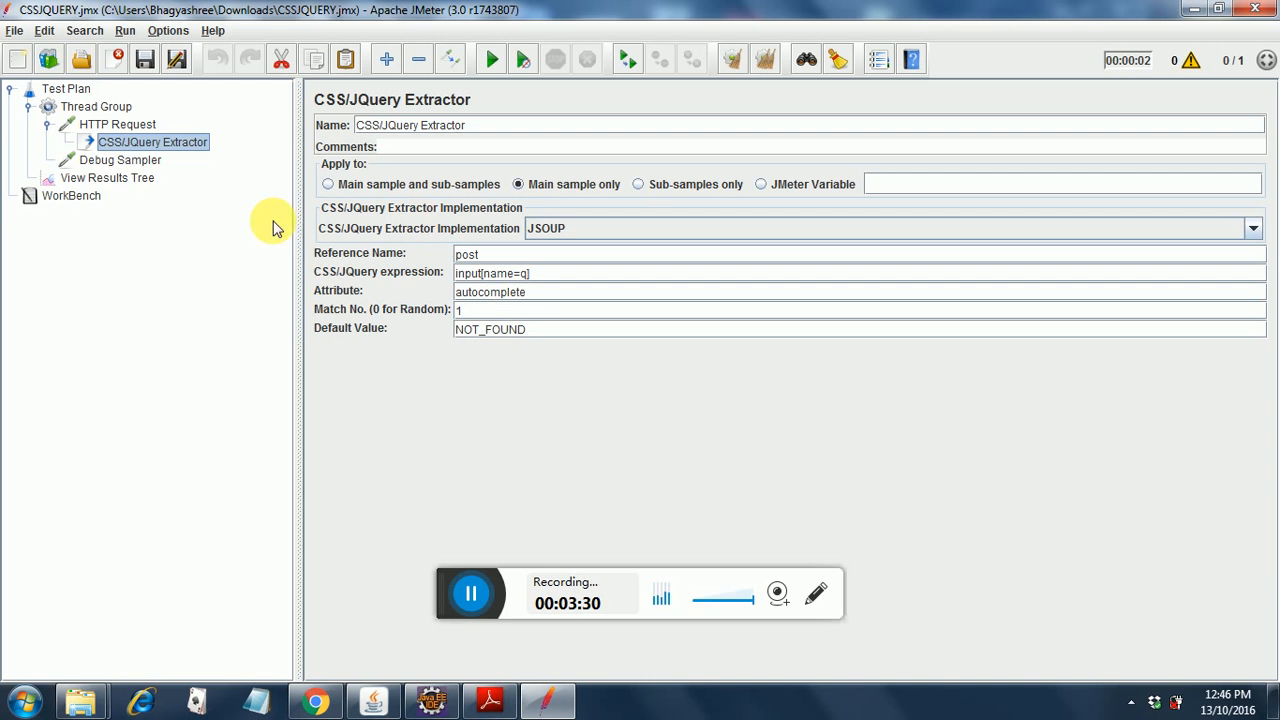
{"action": "mouse_move", "coordinate": [144, 184]}
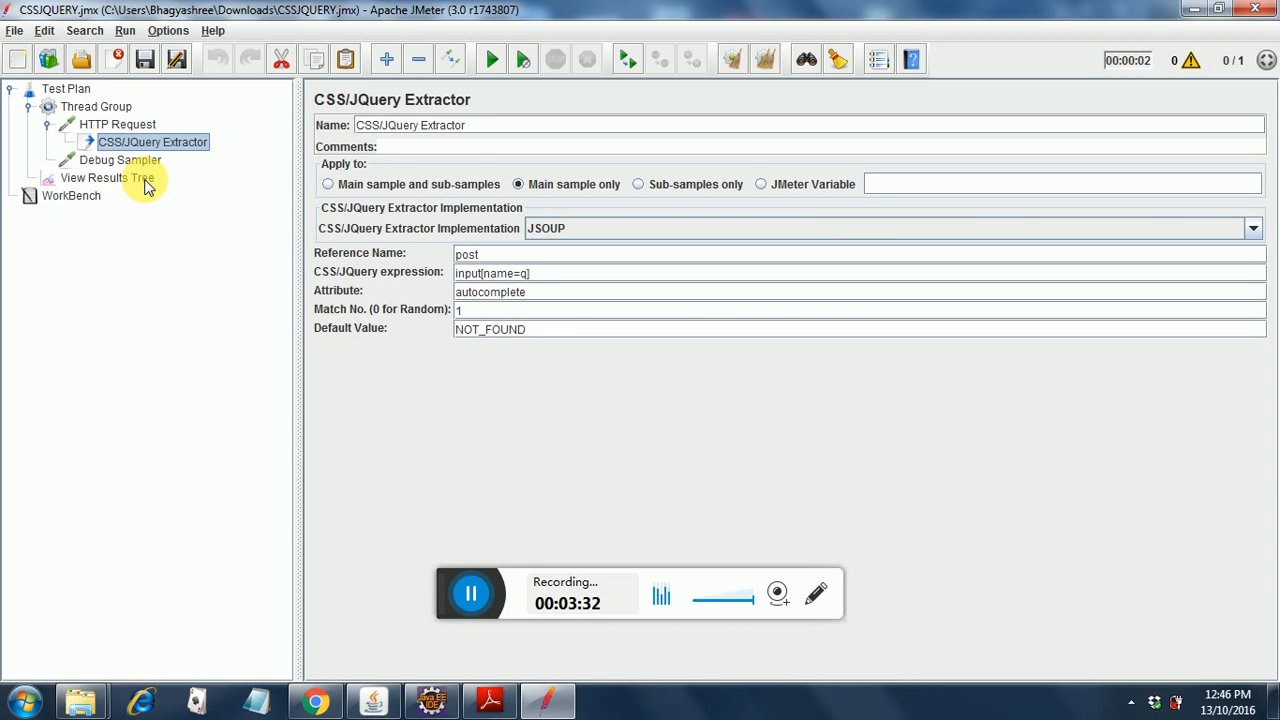
{"action": "left_click", "coordinate": [108, 176]}
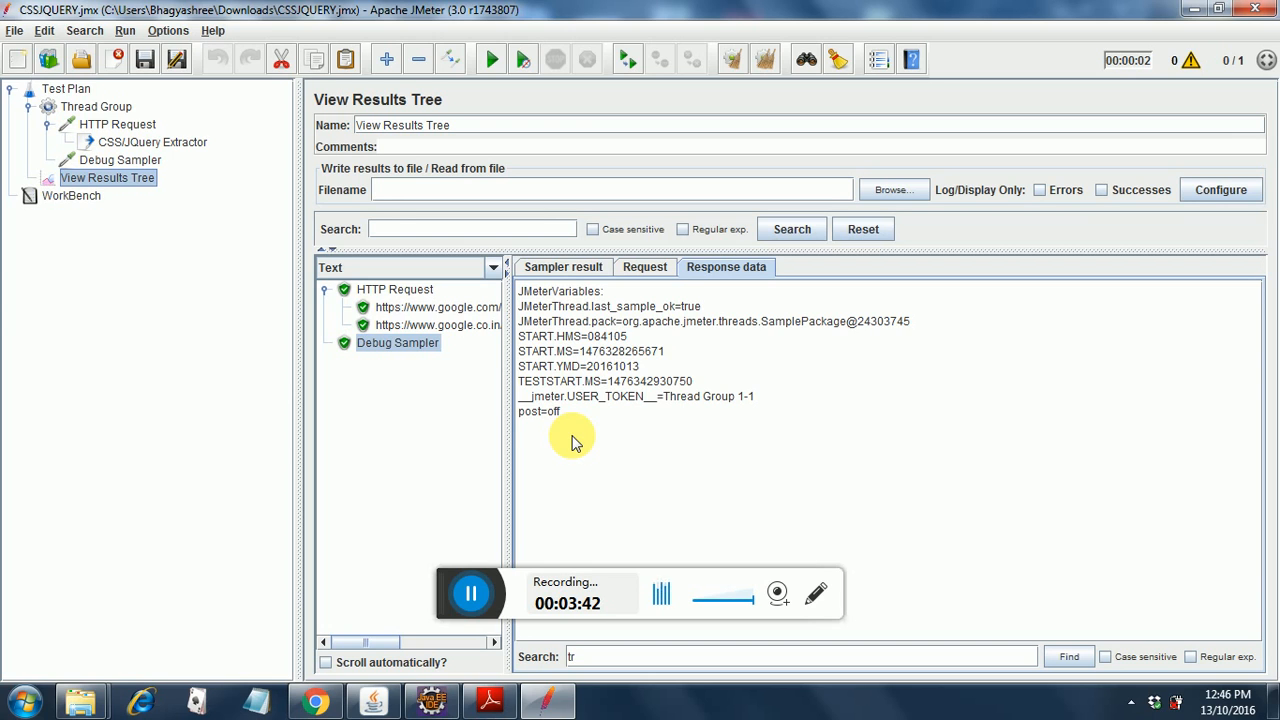
{"action": "mouse_move", "coordinate": [512, 420]}
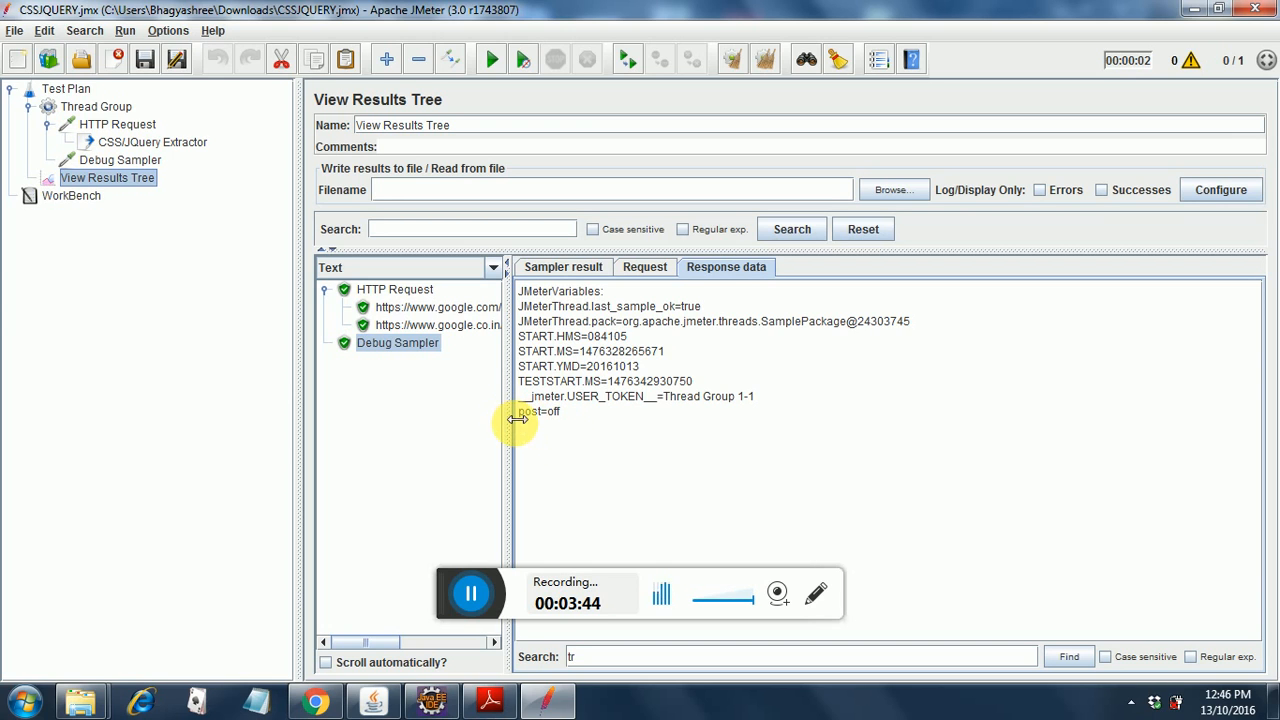
{"action": "mouse_move", "coordinate": [378, 376]}
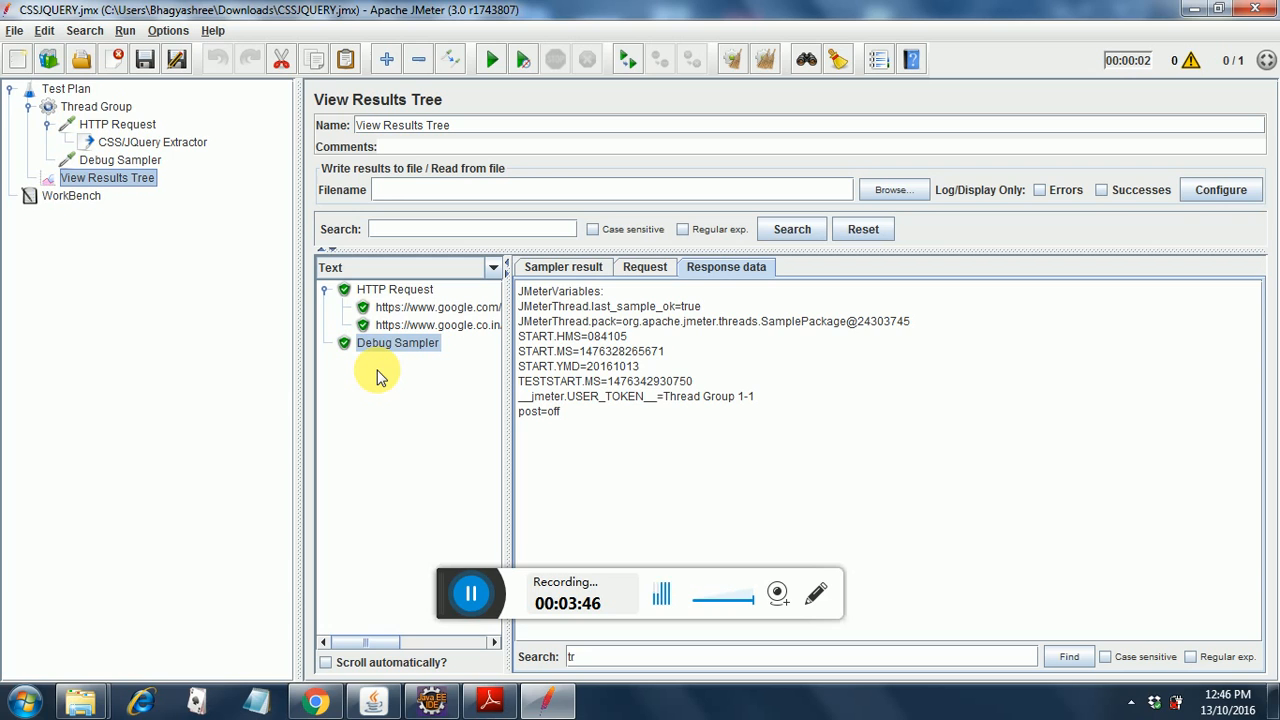